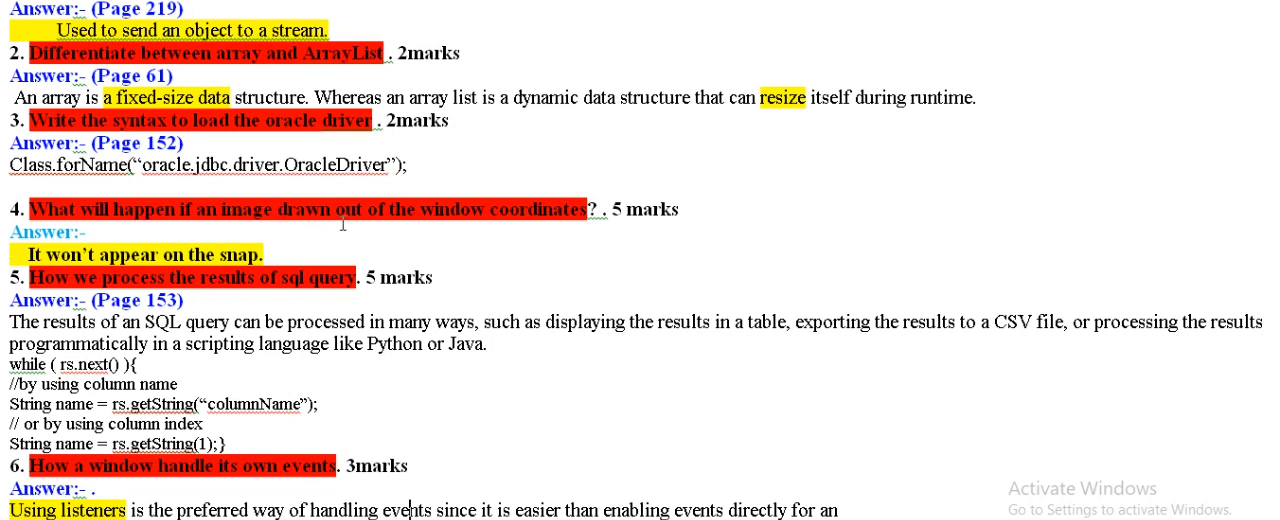
scroll("down", 3)
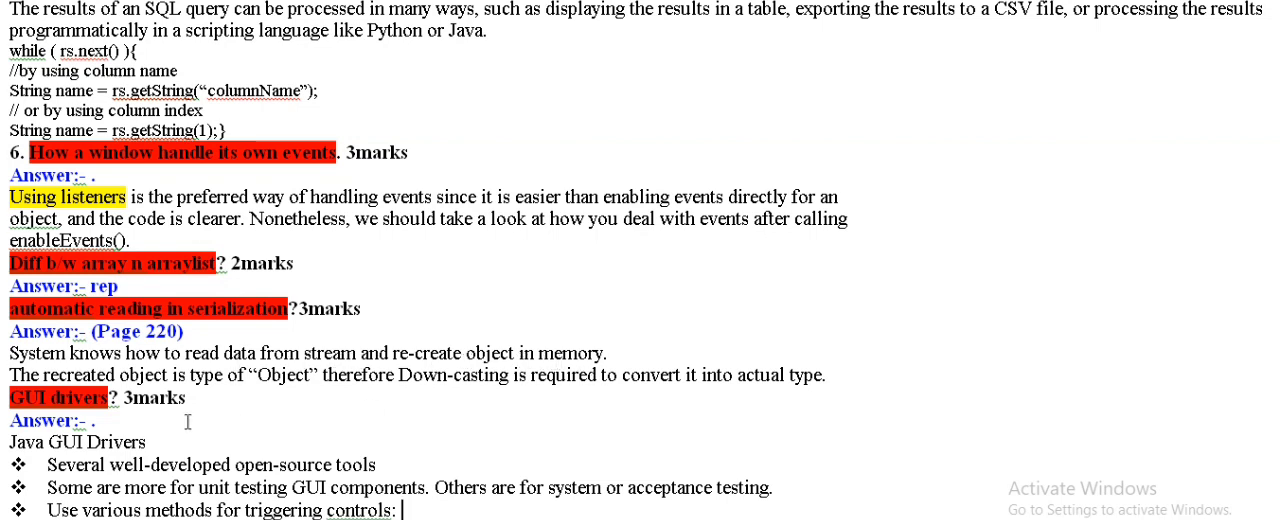
mouse_move(330, 389)
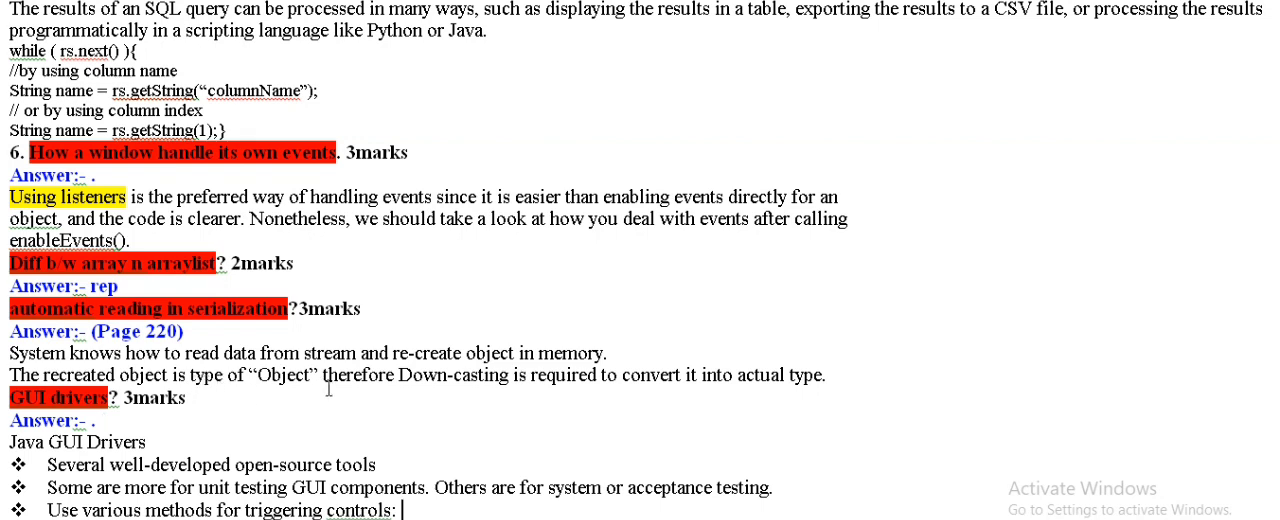
mouse_move(527, 391)
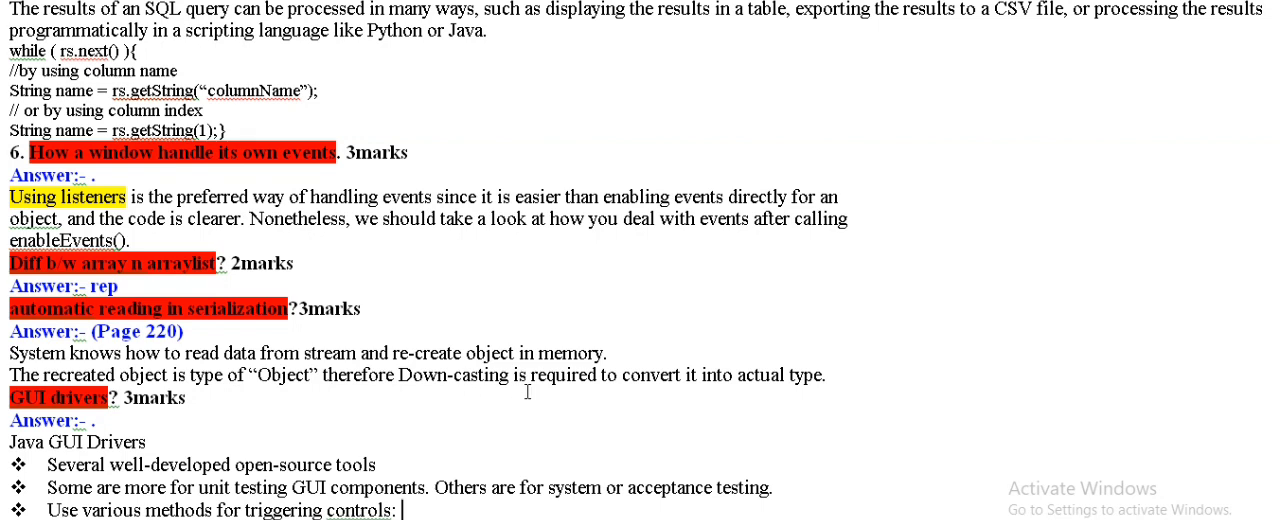
mouse_move(822, 384)
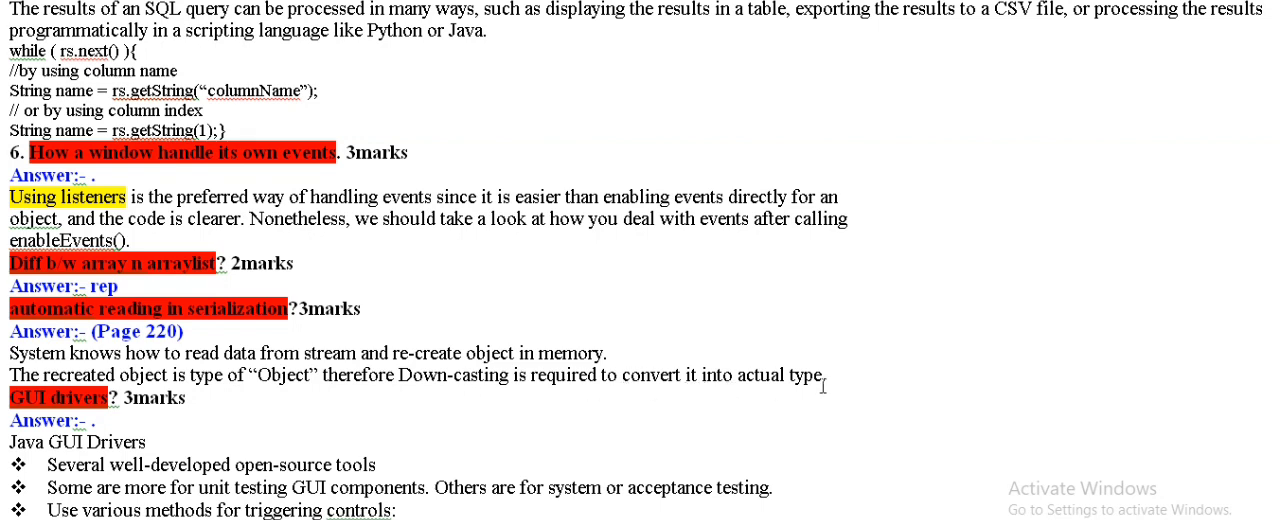
scroll("down", 3)
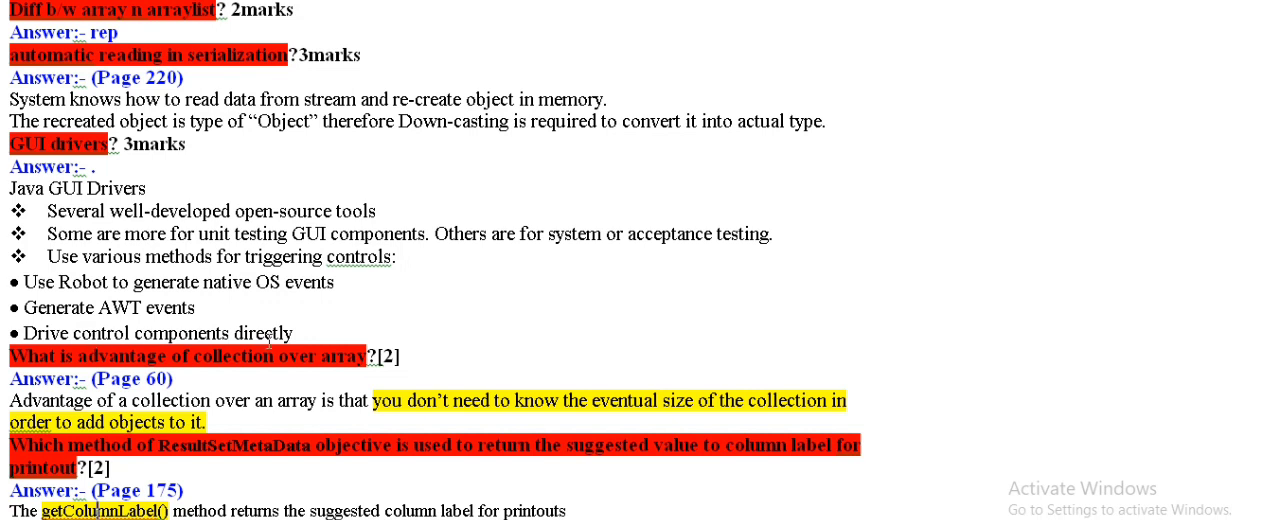
scroll("down", 3)
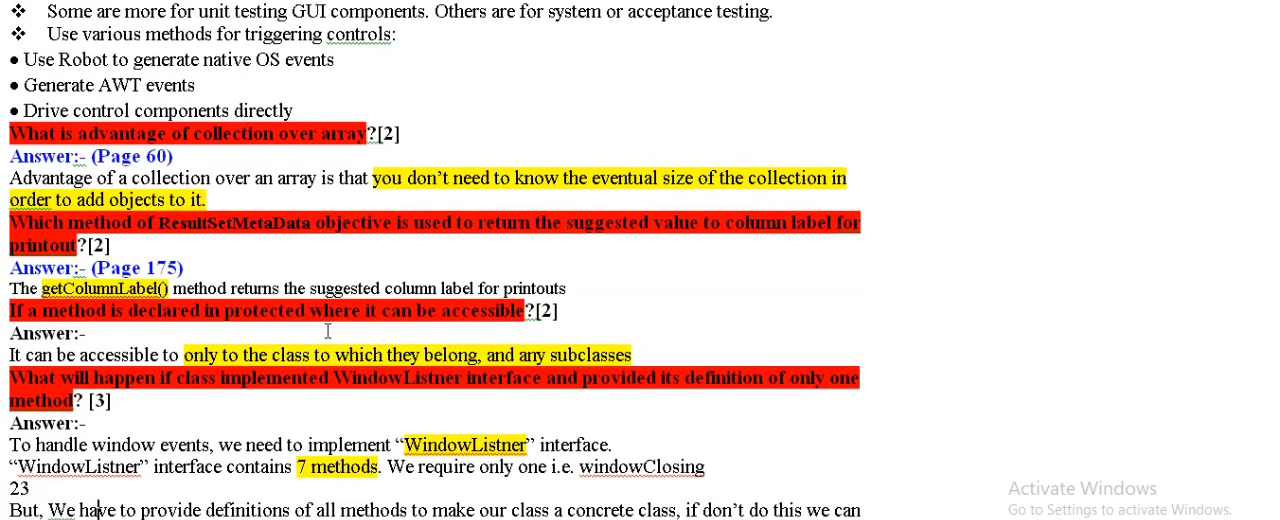
scroll("down", 3)
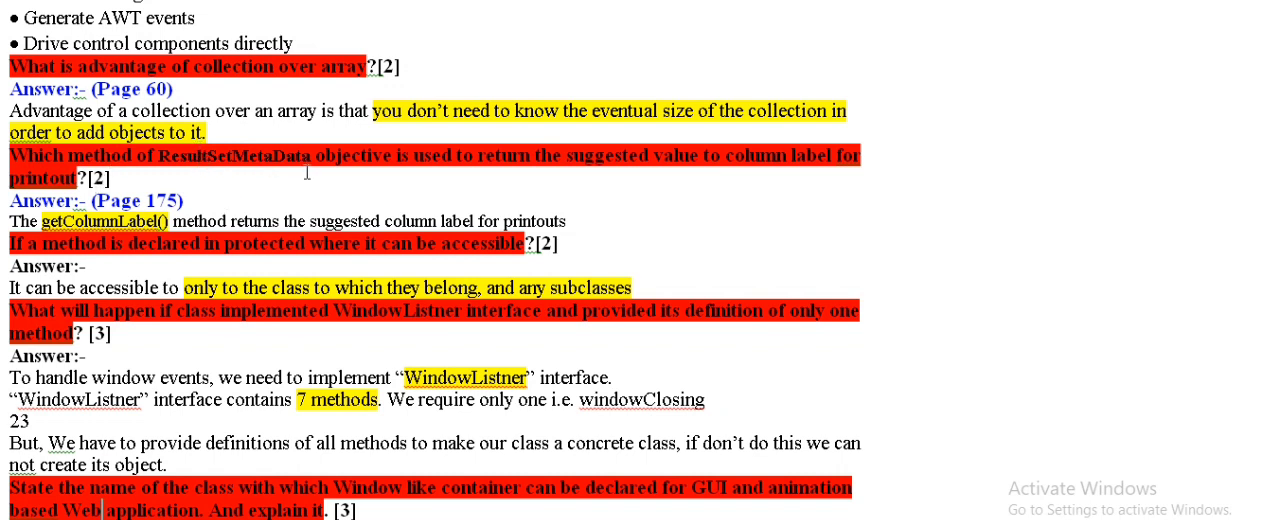
mouse_move(483, 181)
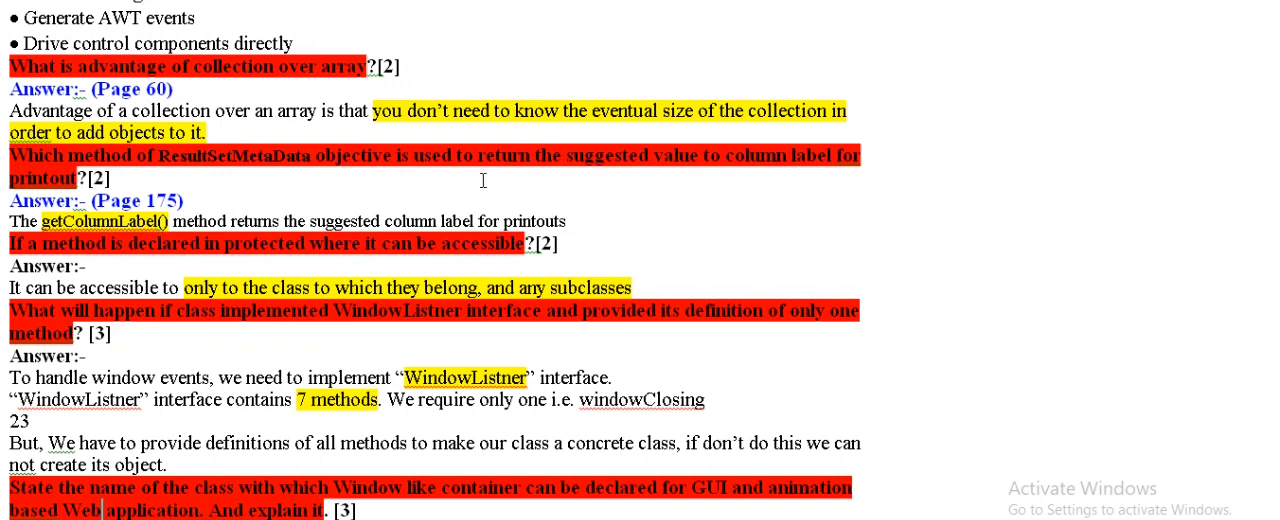
mouse_move(762, 176)
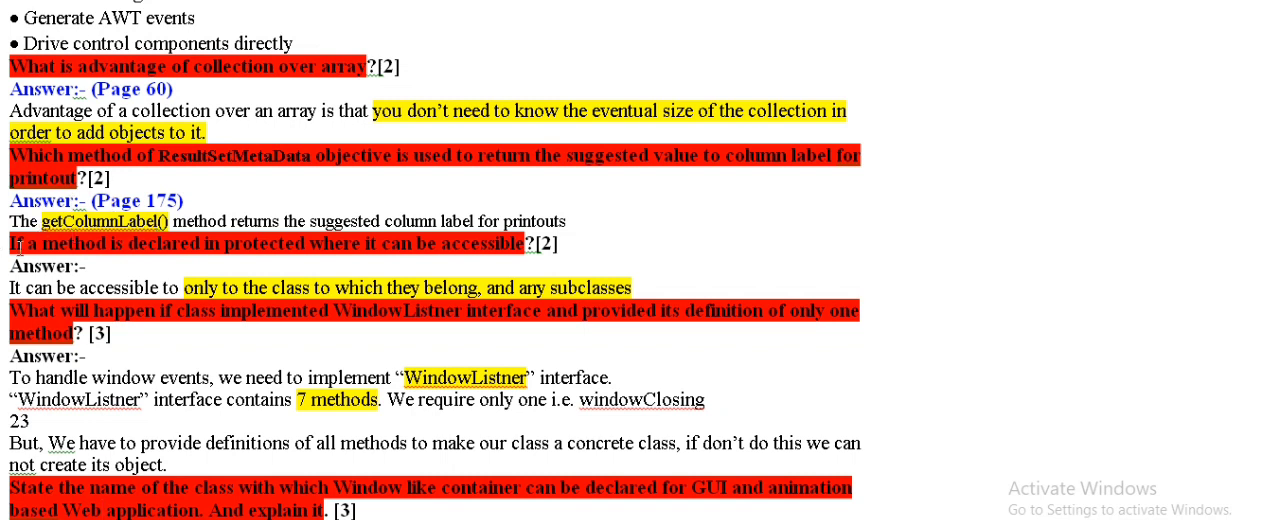
mouse_move(273, 263)
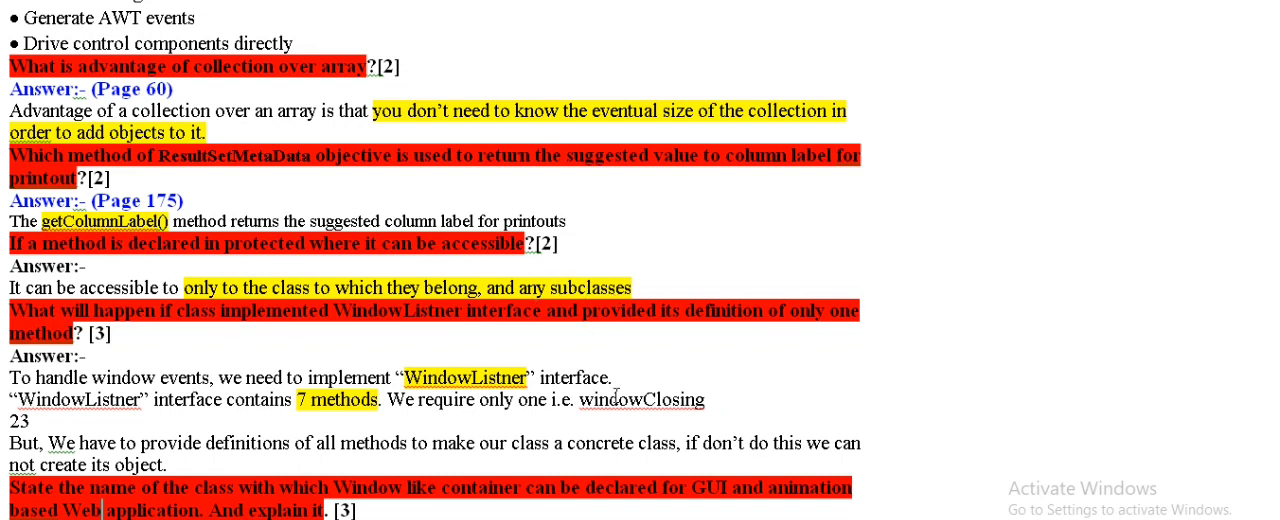
scroll("down", 3)
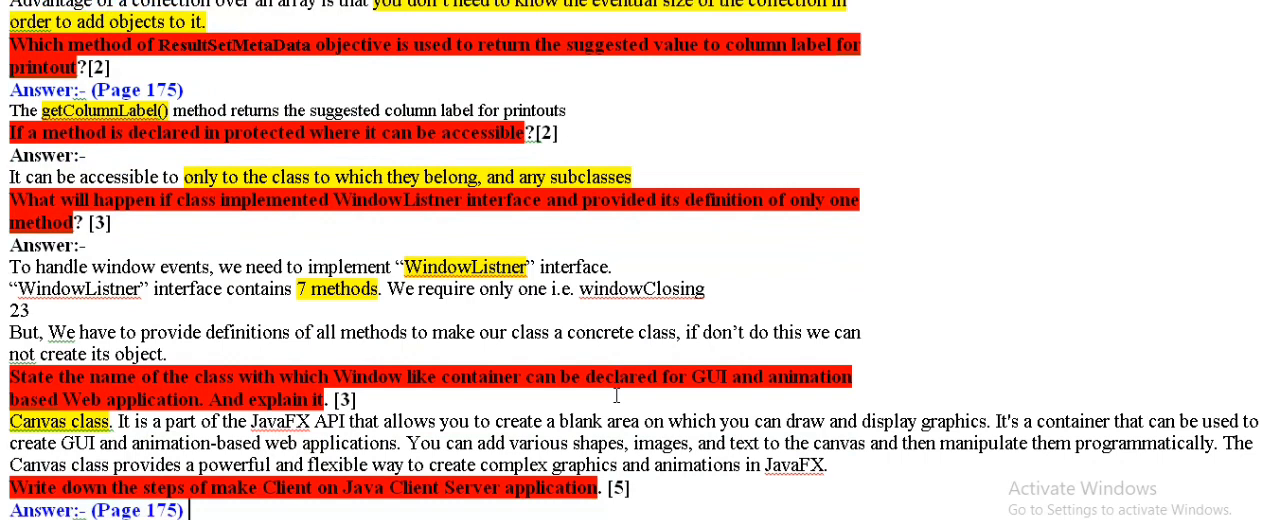
scroll("down", 3)
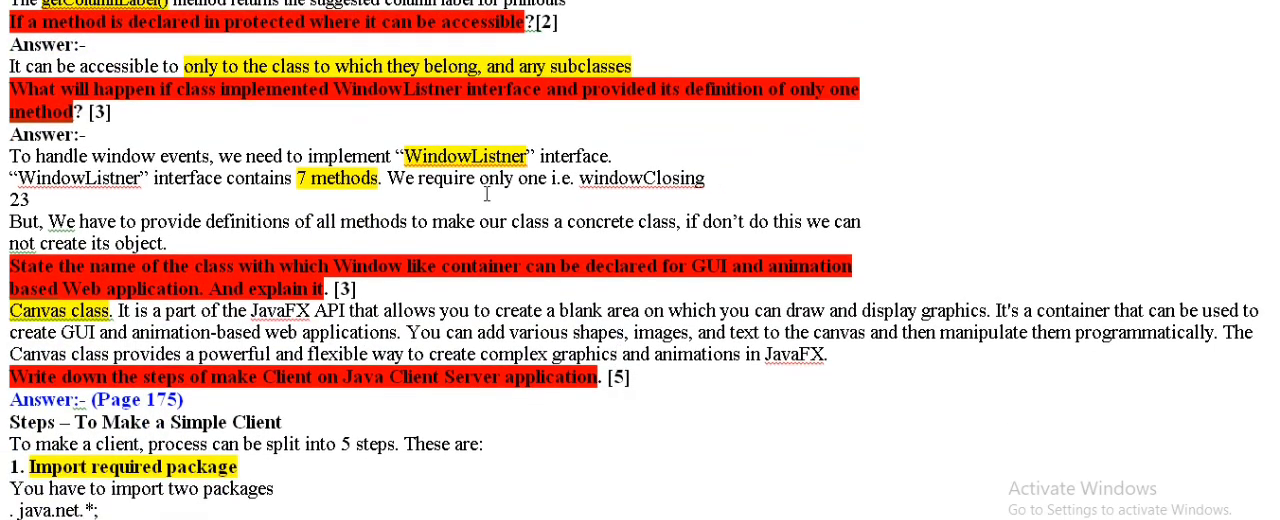
mouse_move(729, 111)
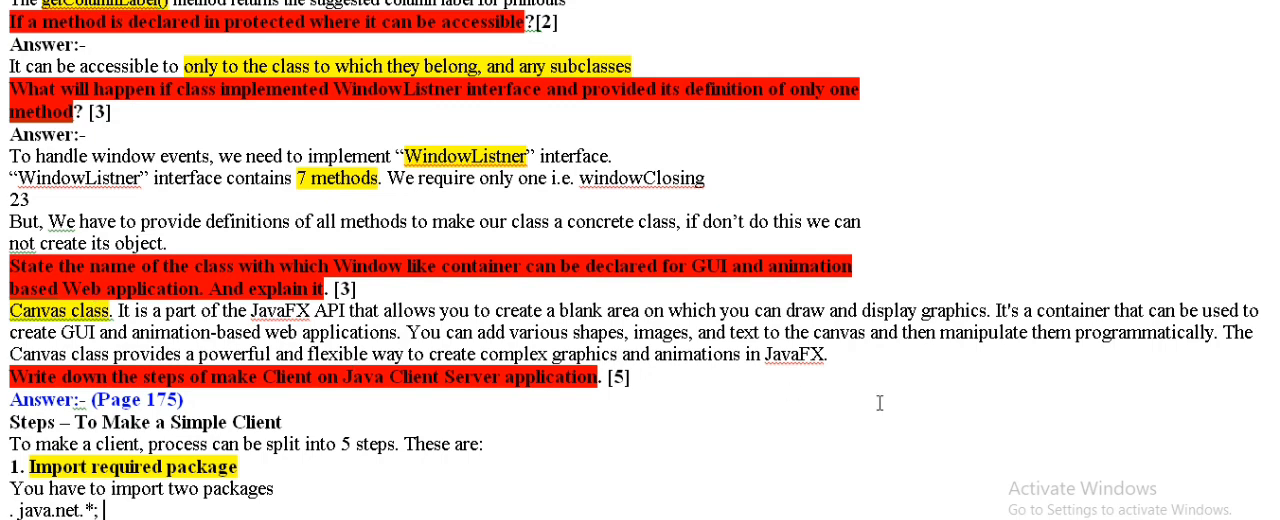
scroll("down", 3)
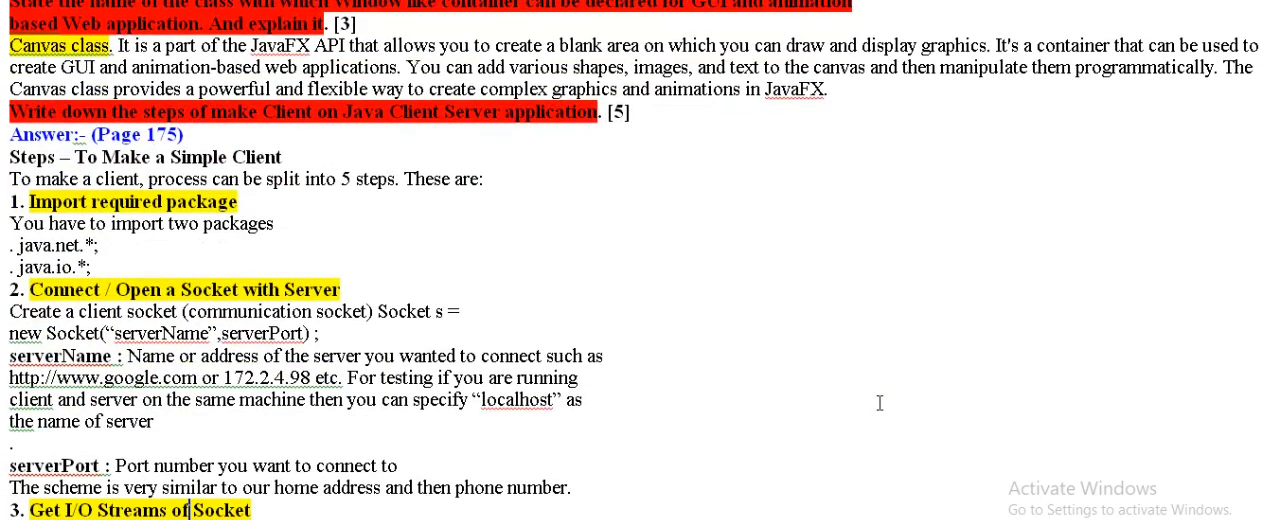
scroll("down", 3)
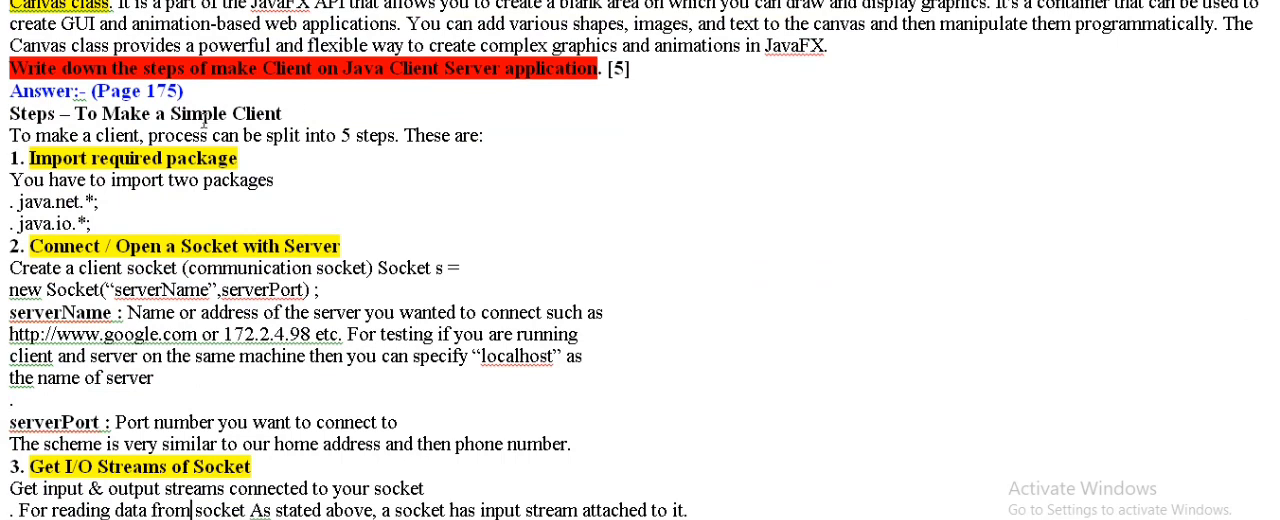
mouse_move(436, 82)
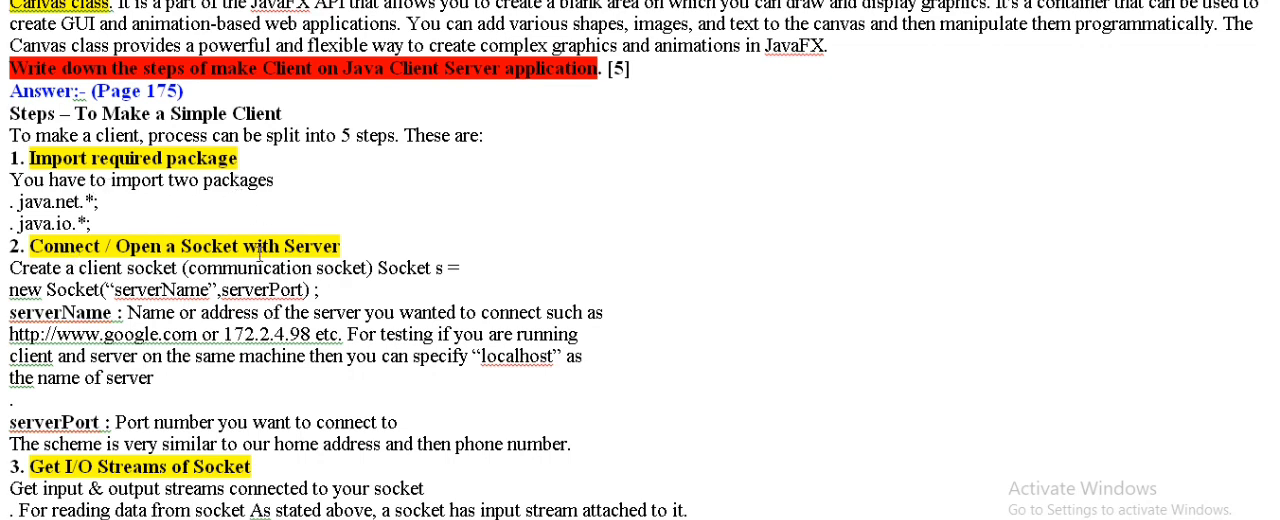
scroll("down", 3)
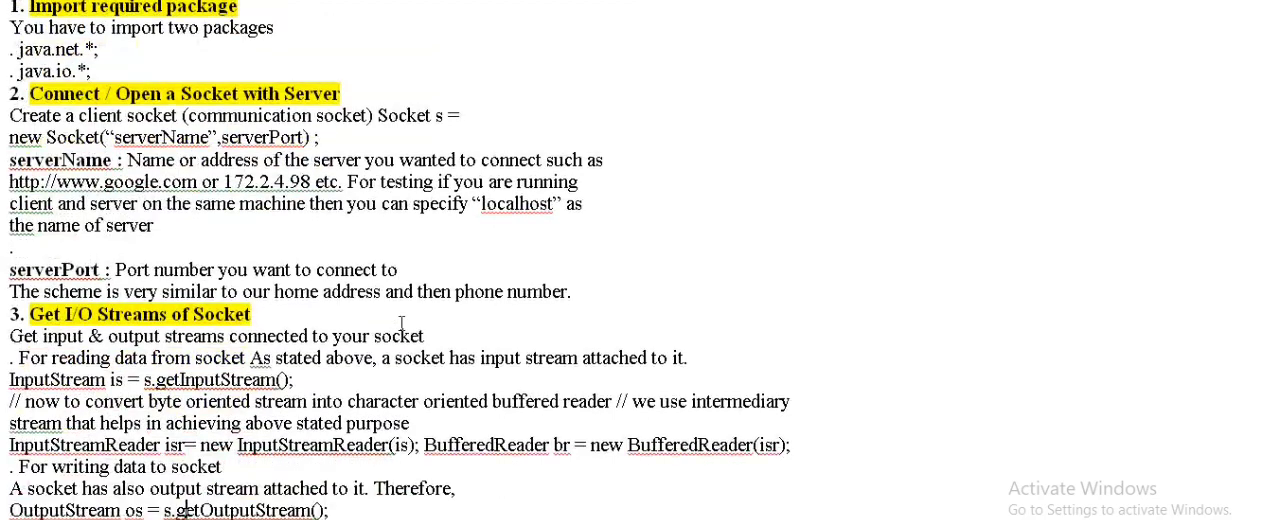
scroll("down", 3)
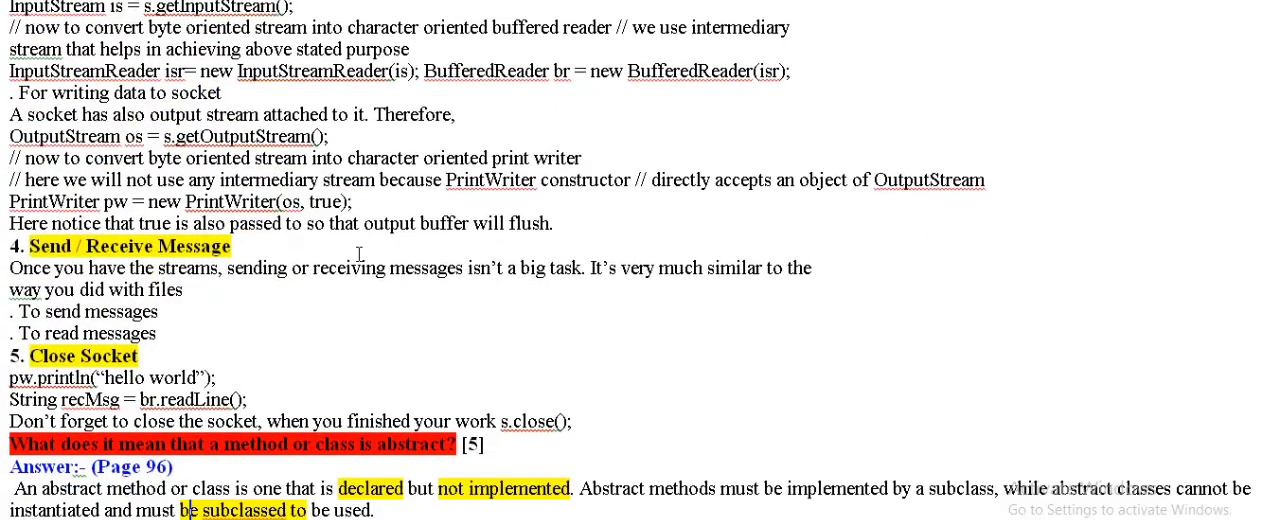
mouse_move(240, 372)
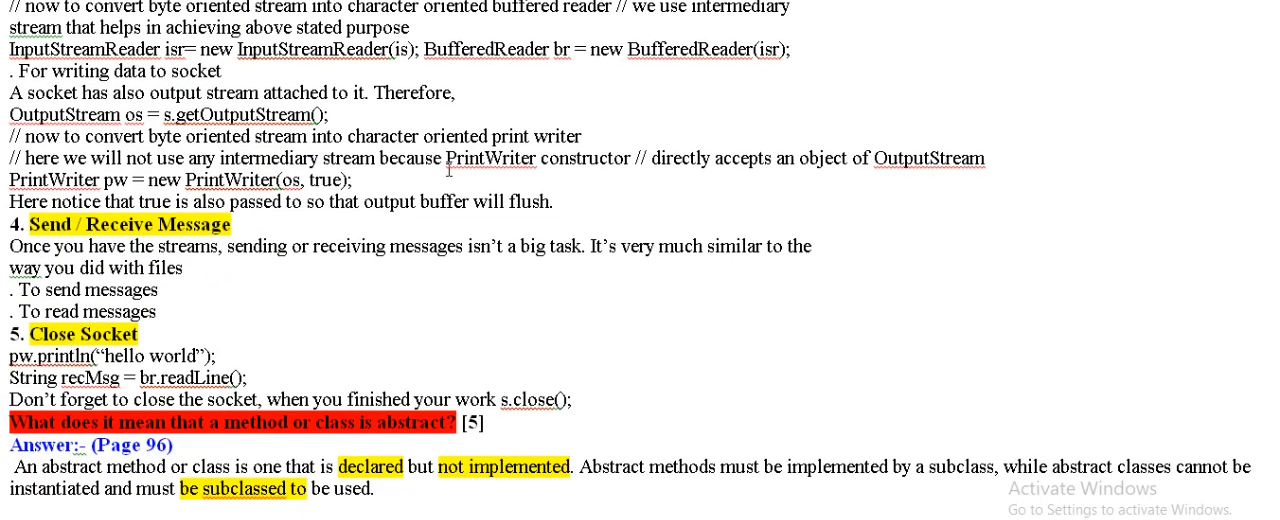
scroll("down", 3)
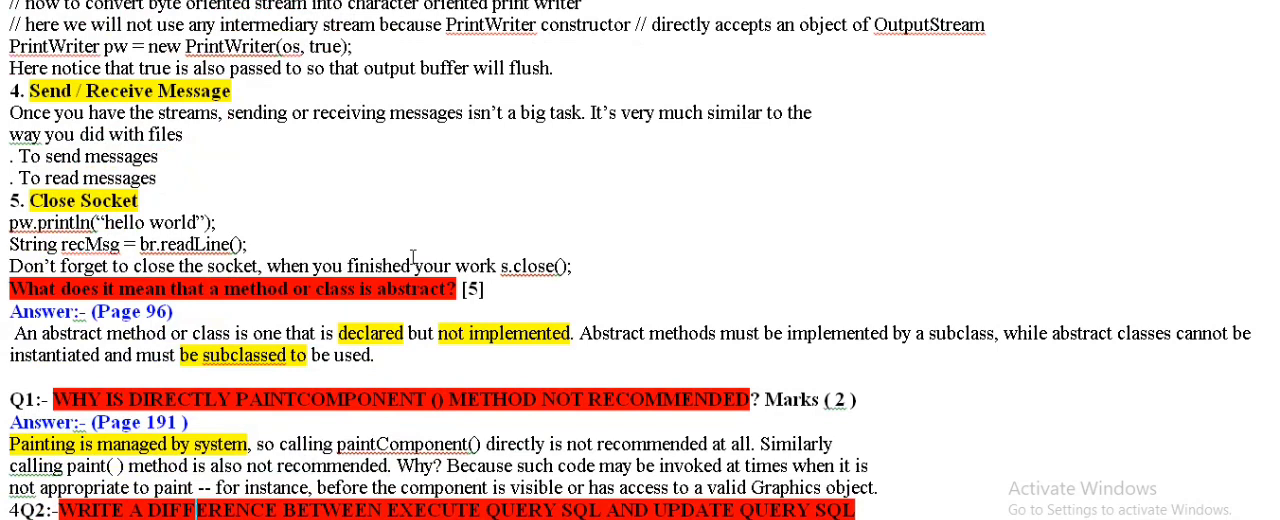
scroll("down", 3)
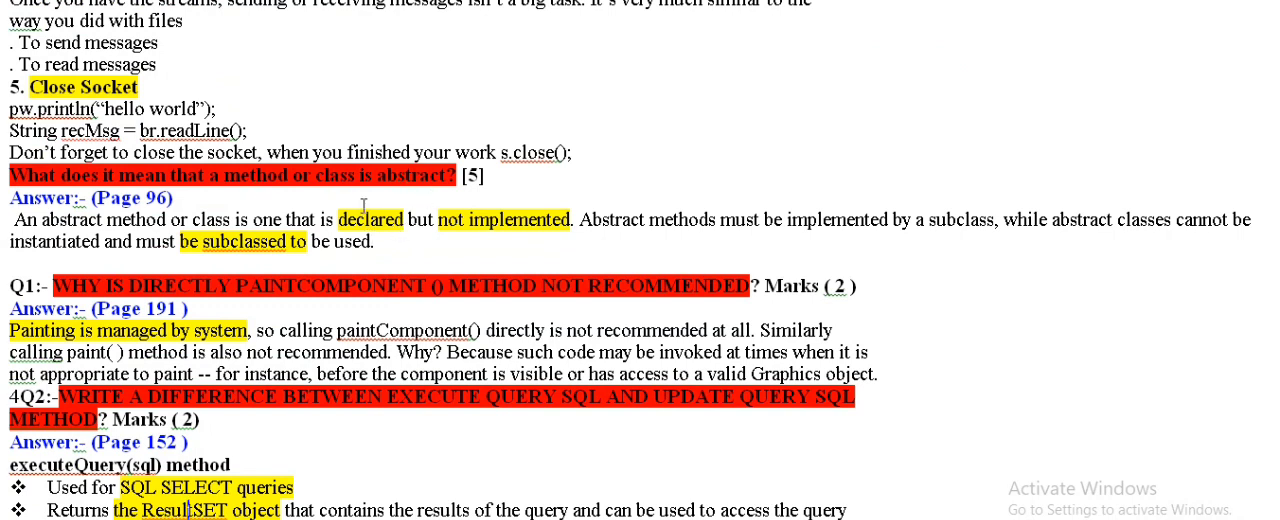
mouse_move(603, 201)
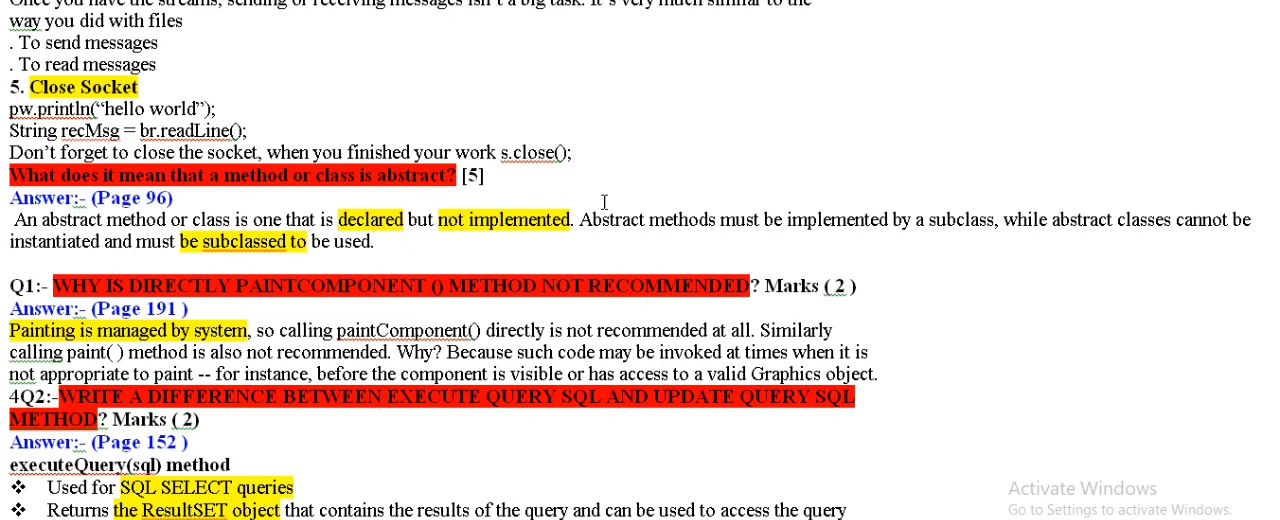
mouse_move(460, 225)
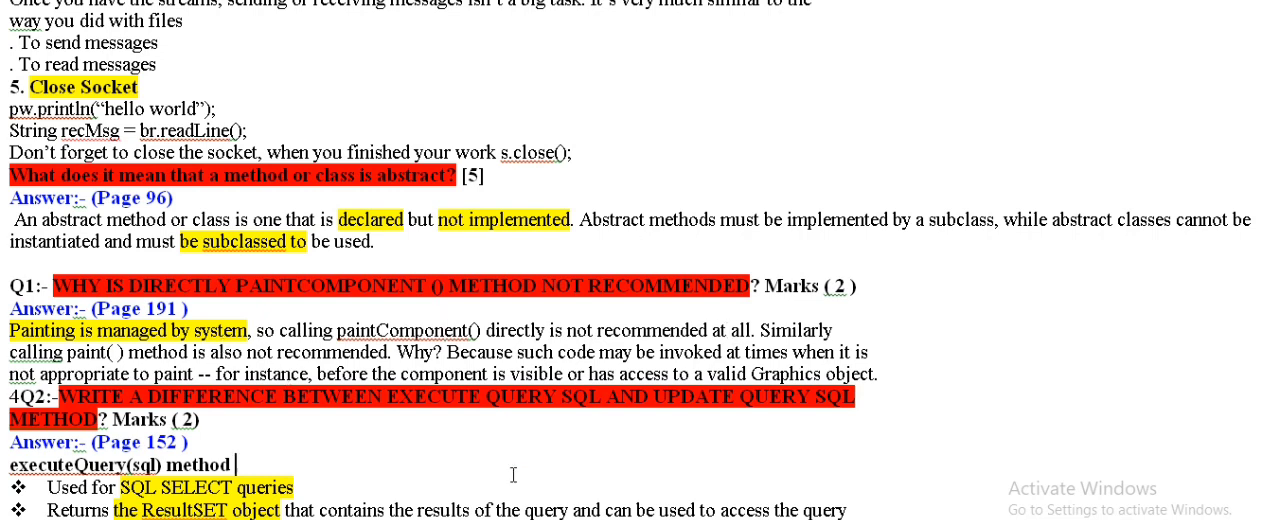
scroll("down", 3)
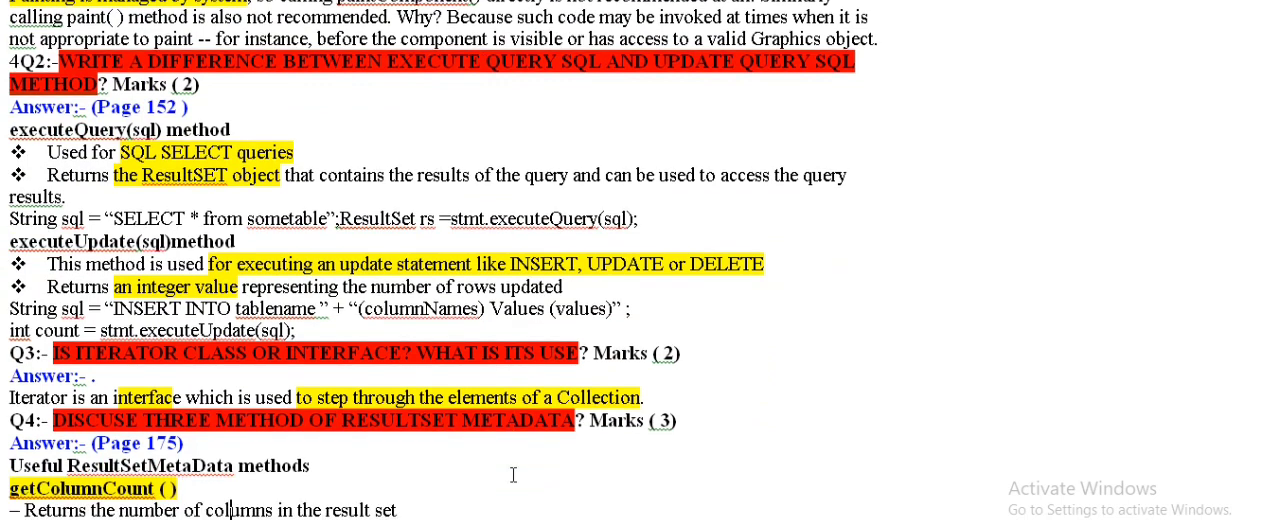
mouse_move(499, 93)
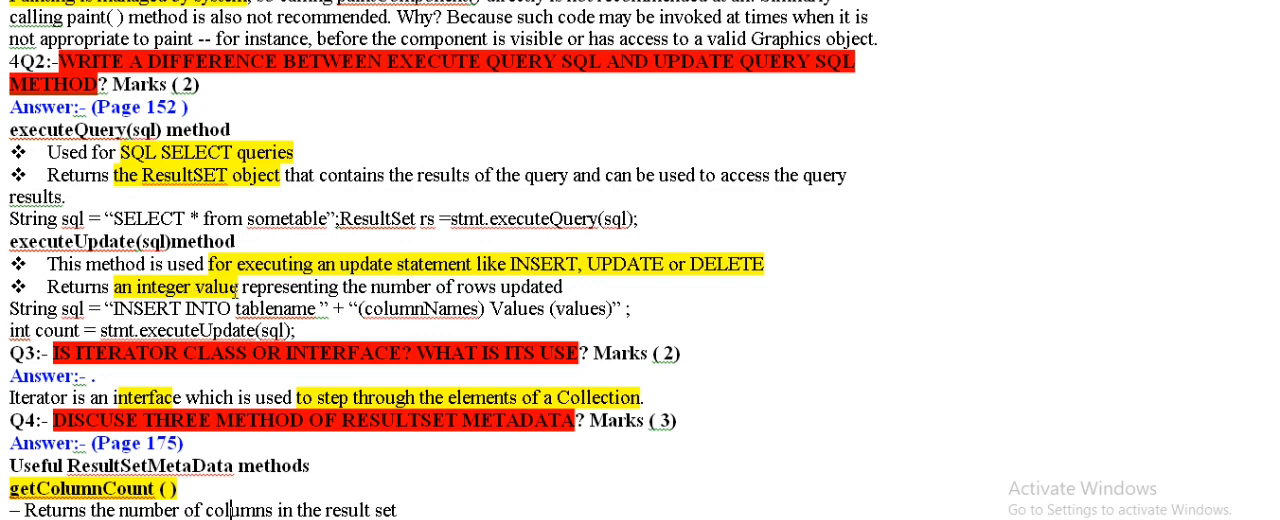
scroll("down", 3)
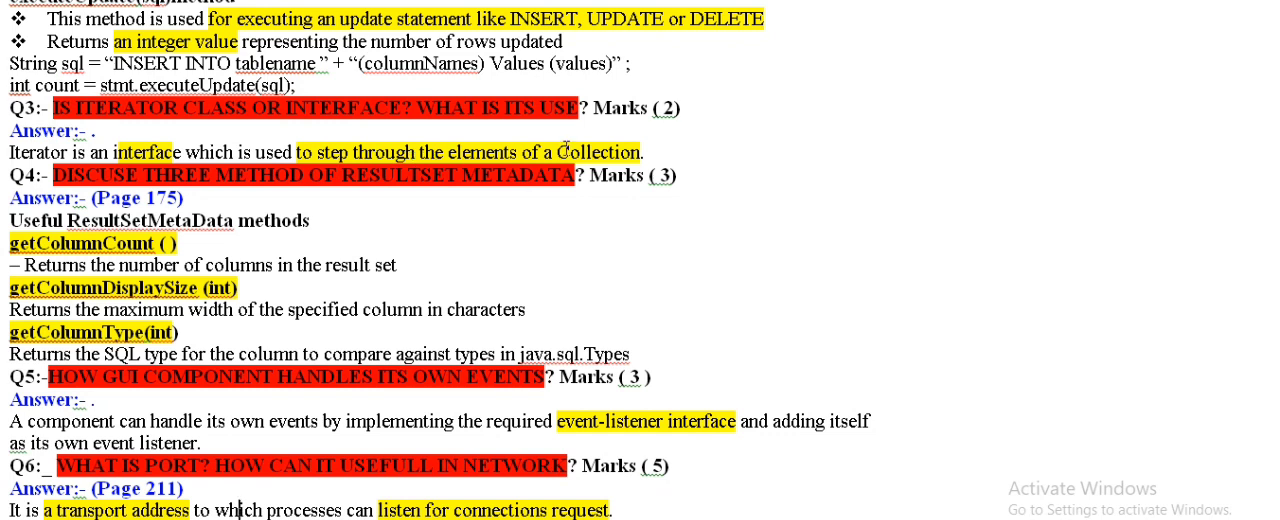
scroll("down", 3)
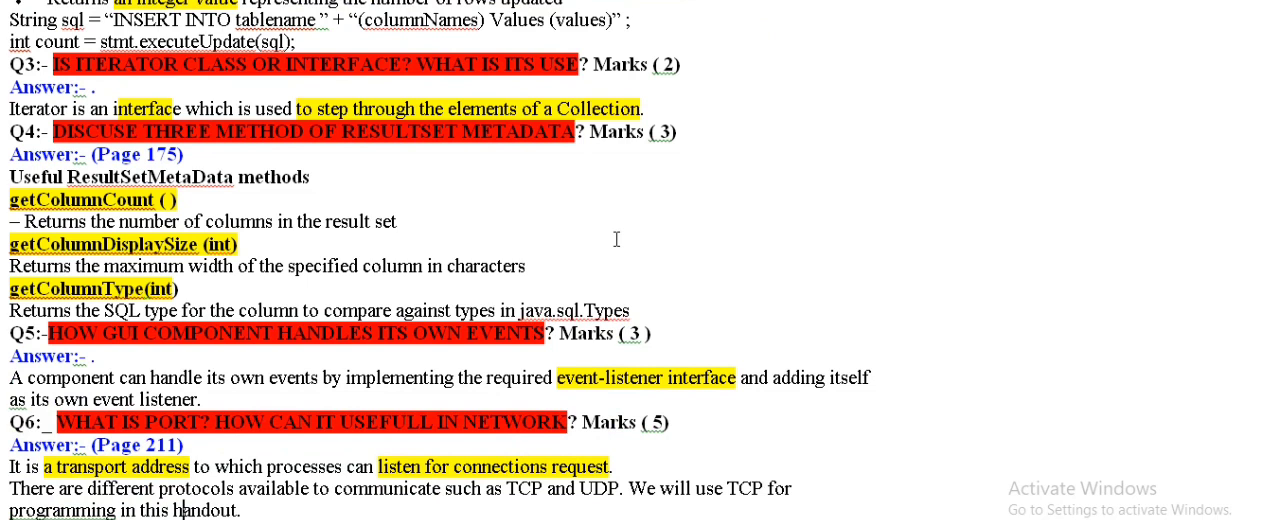
scroll("down", 3)
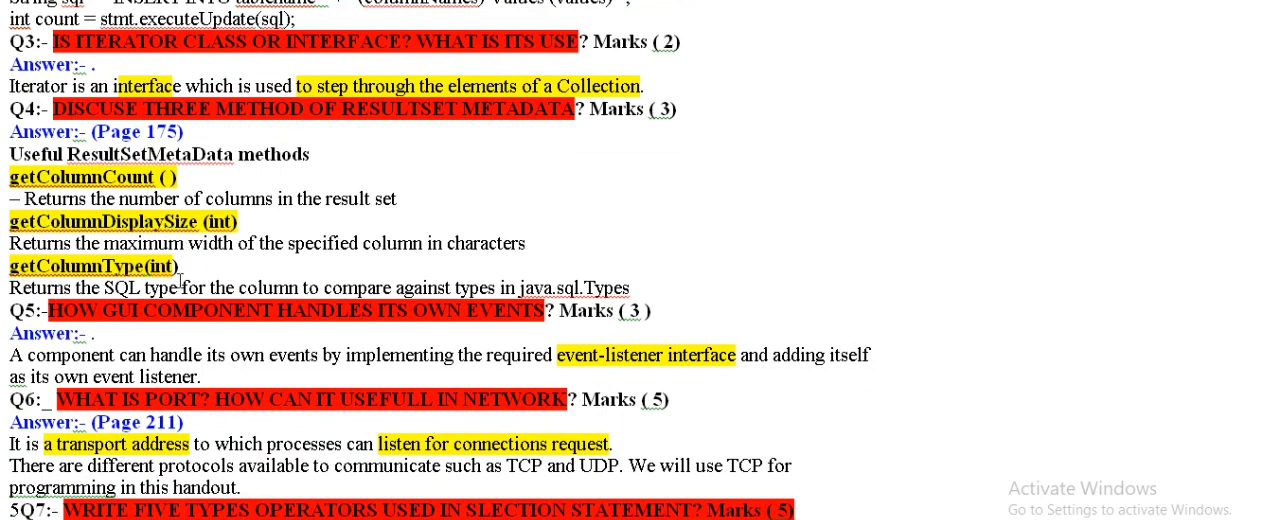
scroll("down", 3)
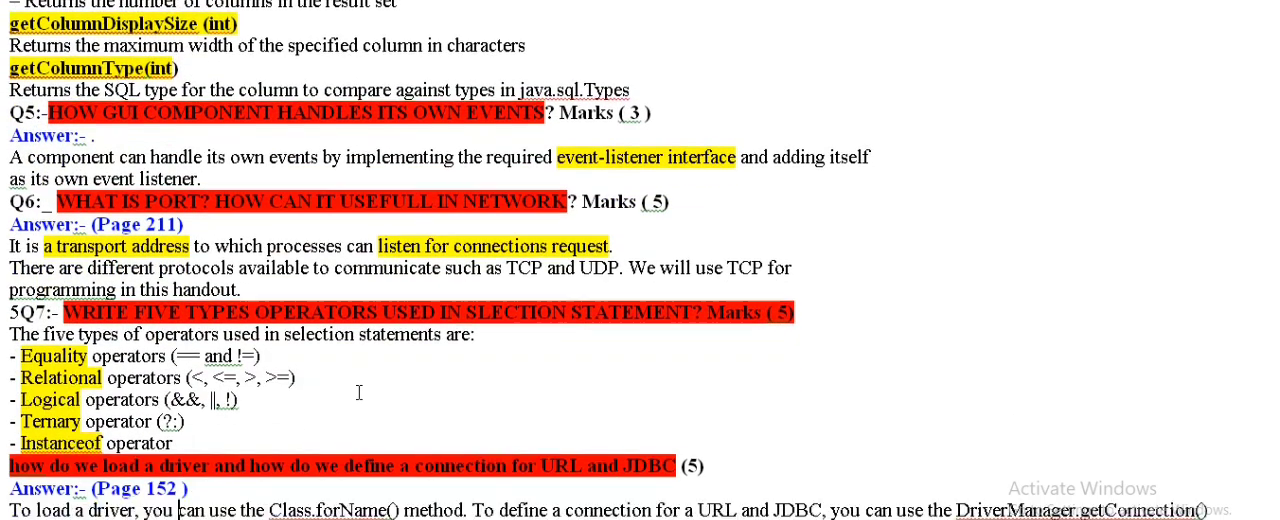
scroll("down", 3)
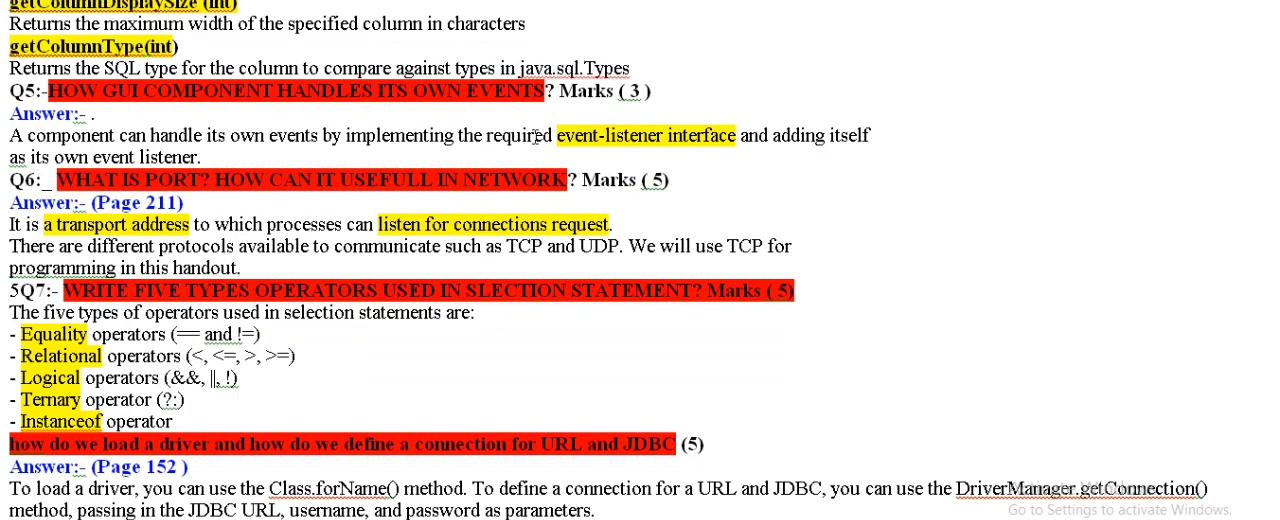
scroll("down", 3)
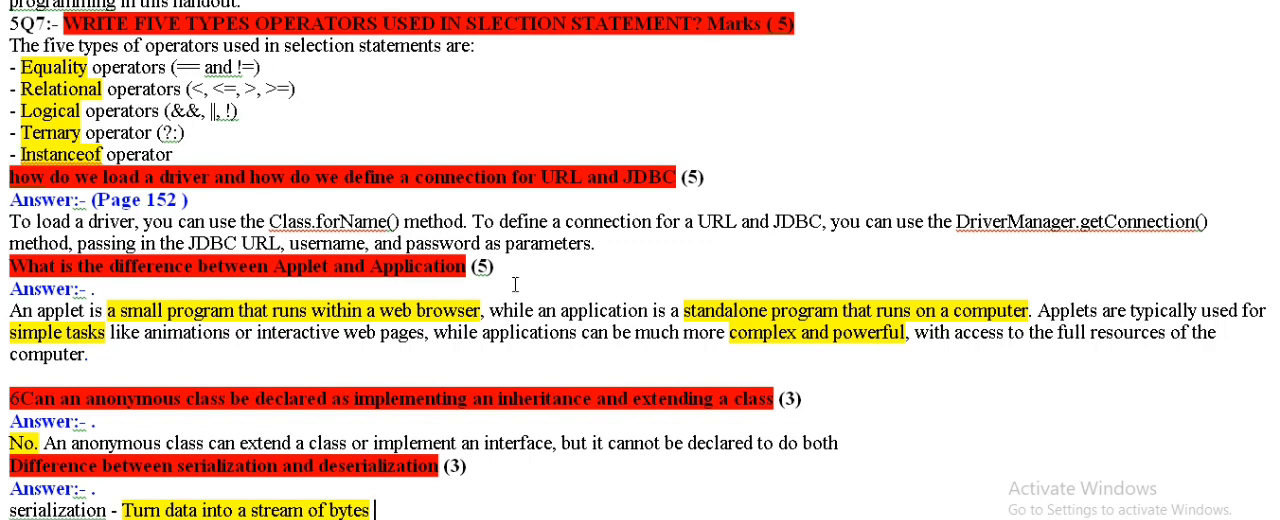
scroll("down", 3)
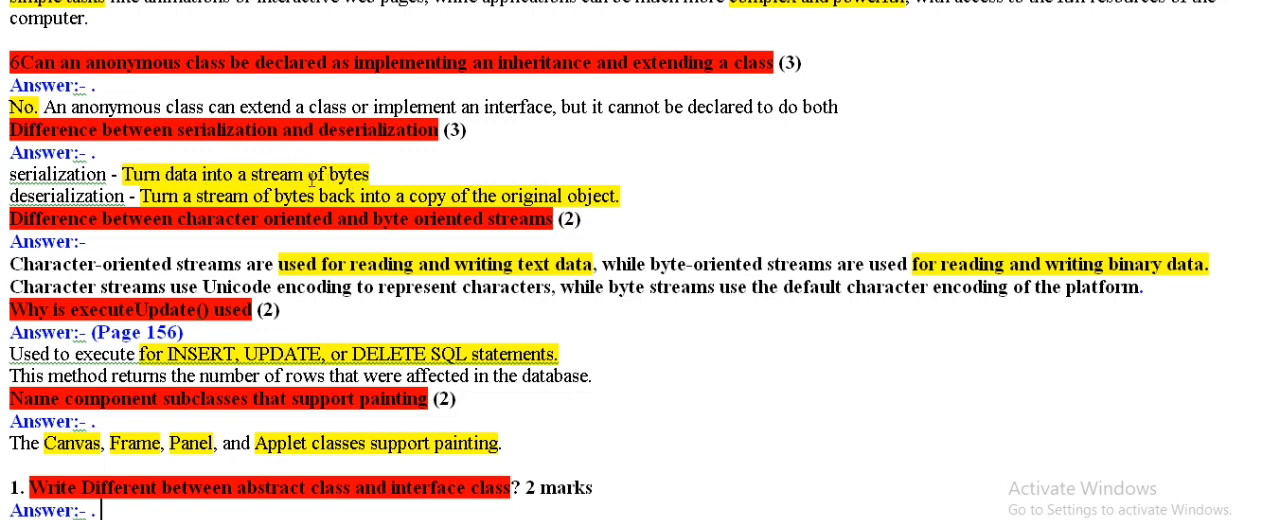
mouse_move(435, 310)
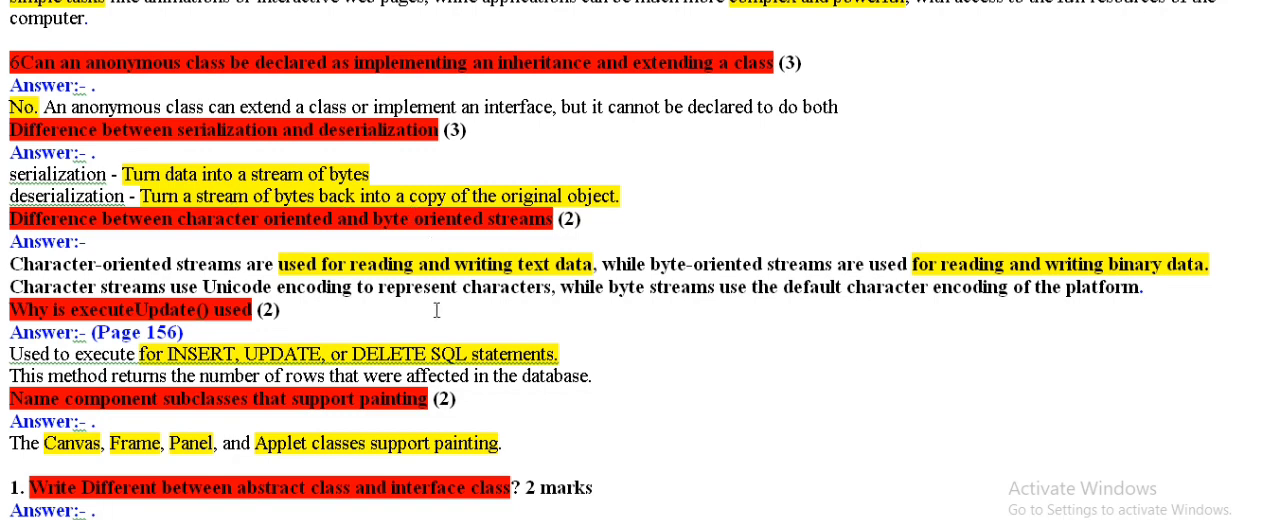
scroll("down", 3)
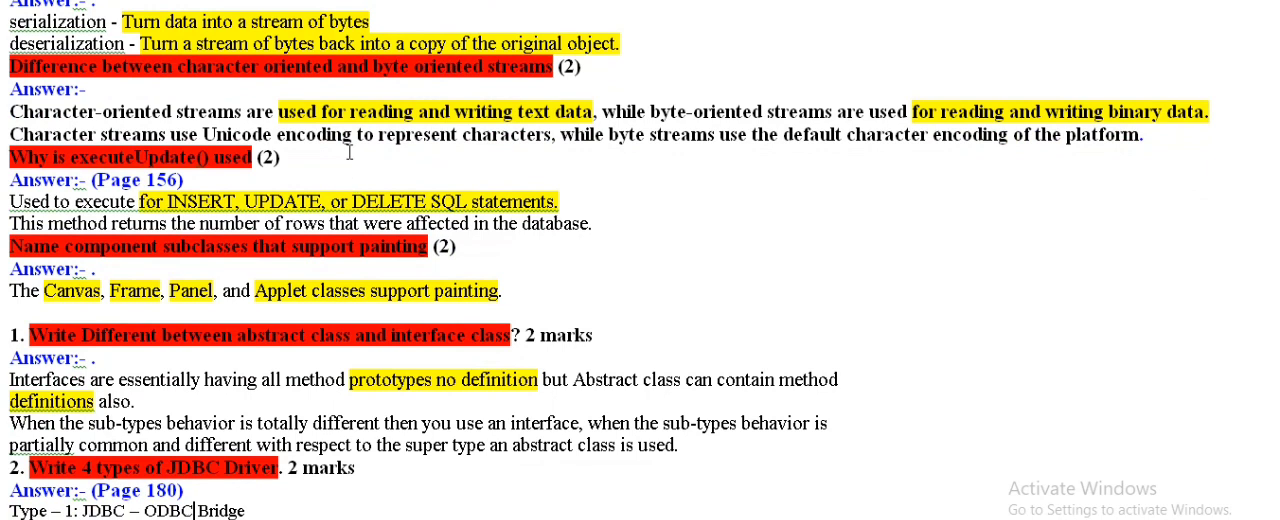
scroll("down", 3)
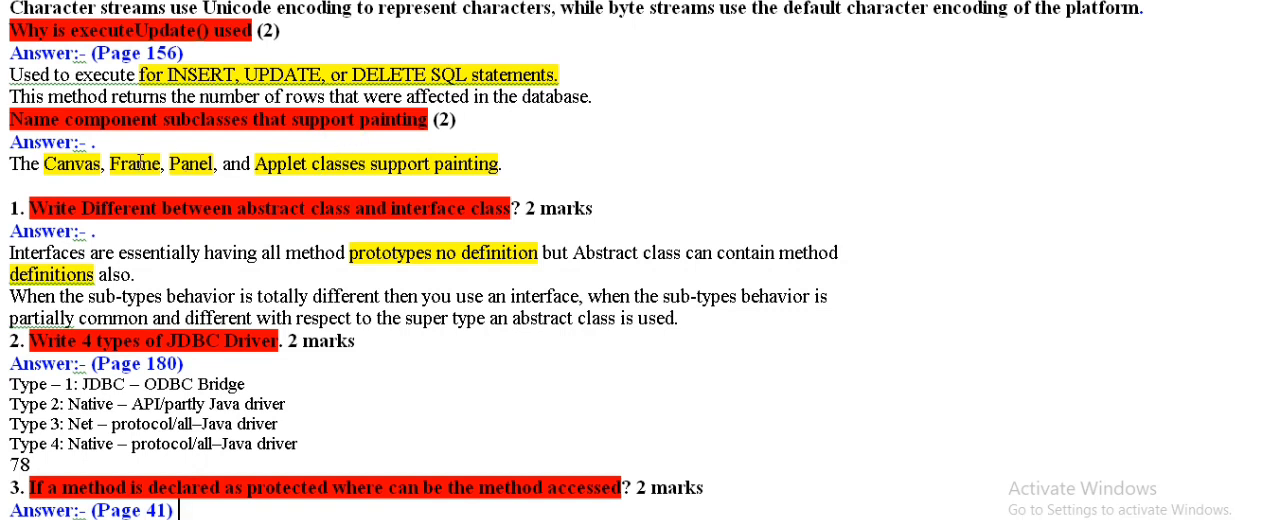
mouse_move(233, 188)
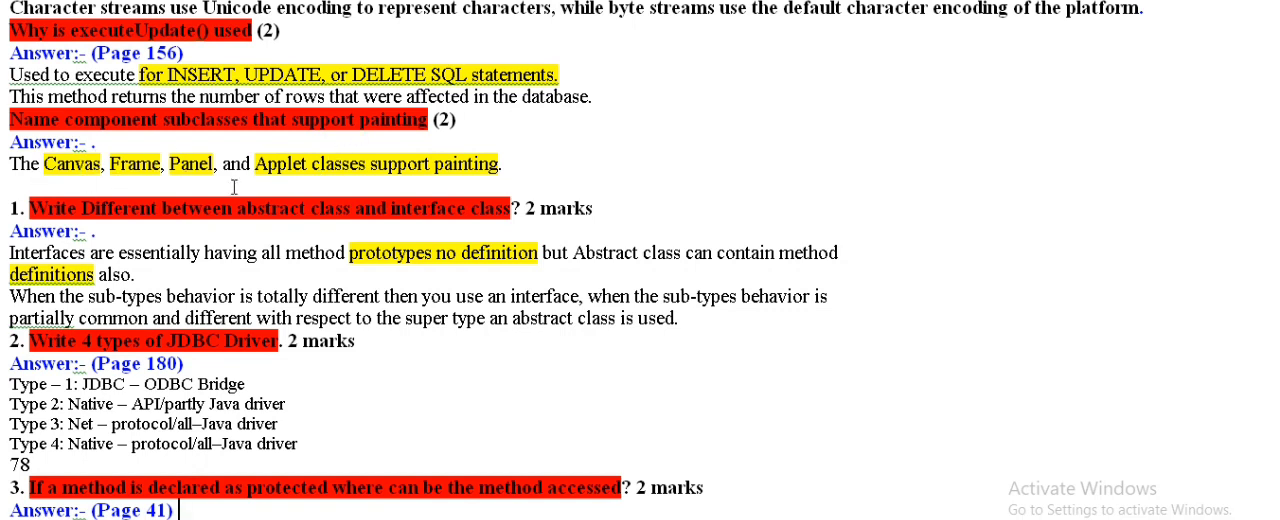
mouse_move(92, 248)
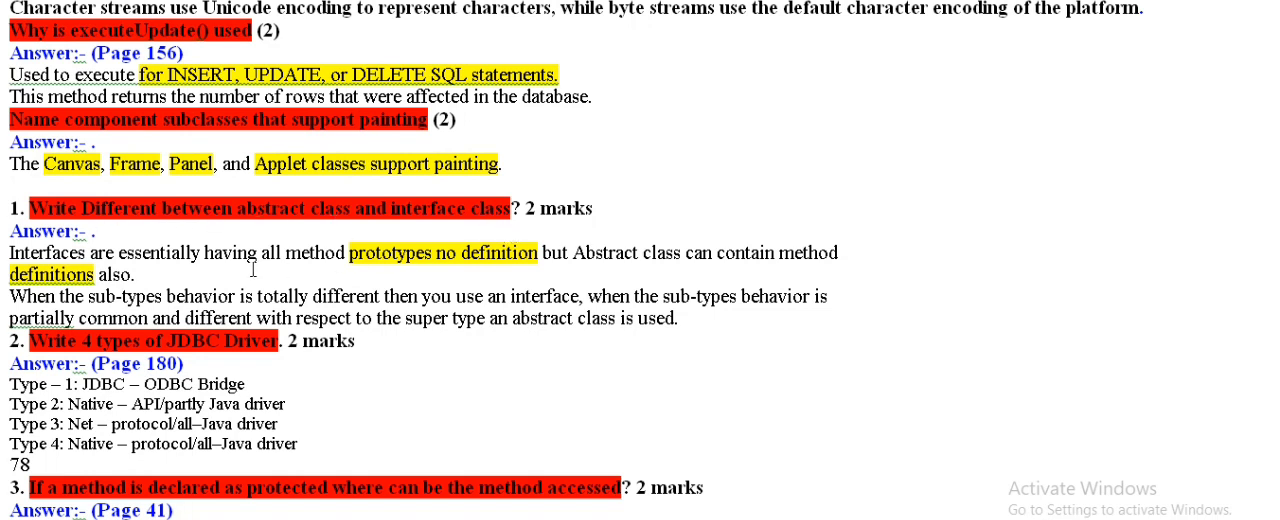
mouse_move(367, 277)
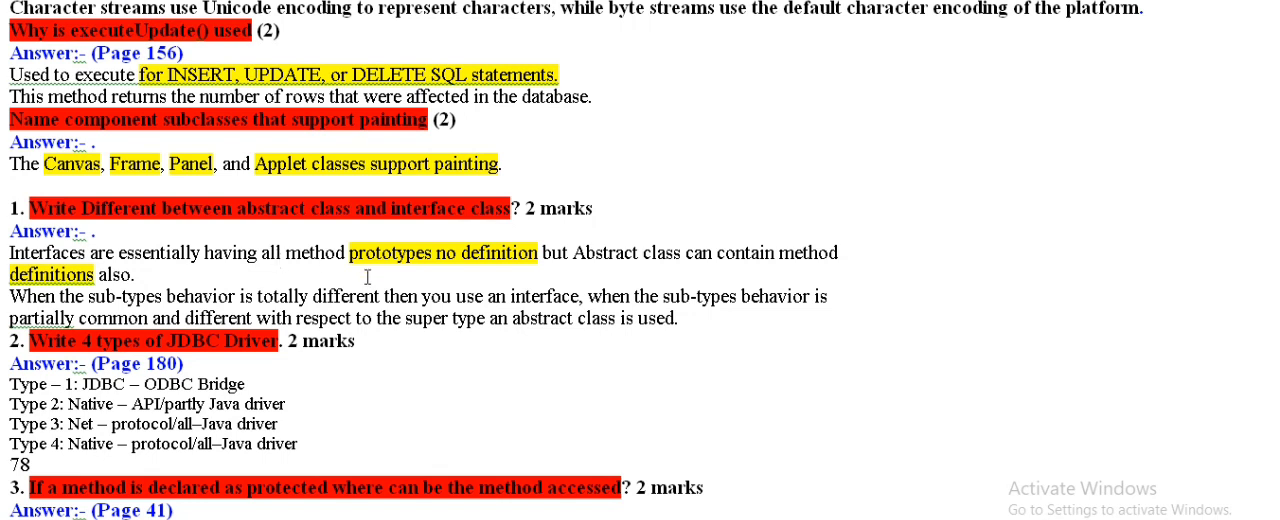
mouse_move(413, 275)
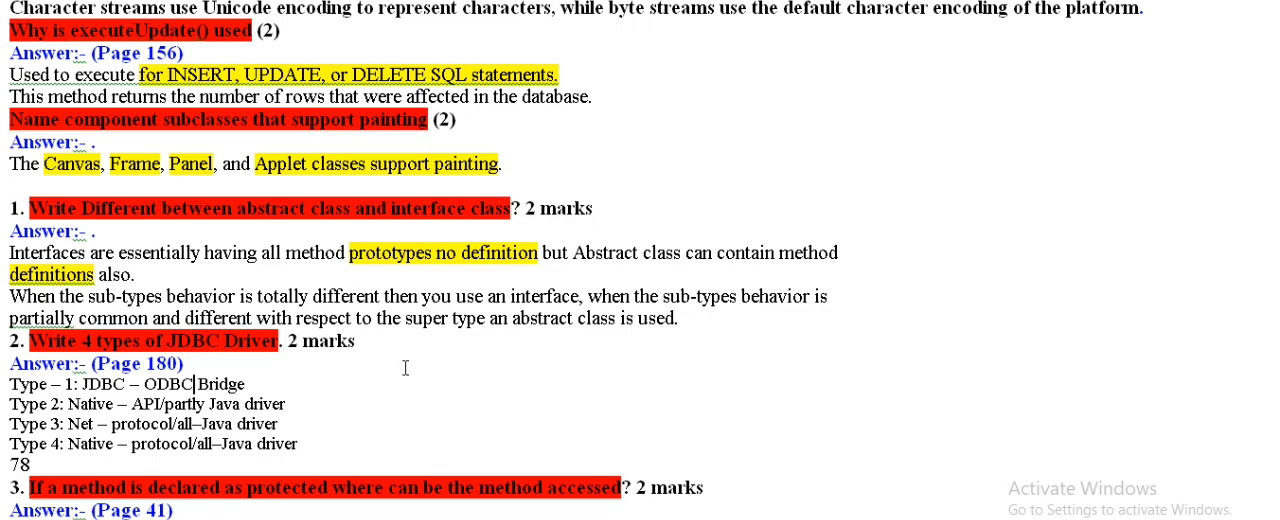
scroll("down", 3)
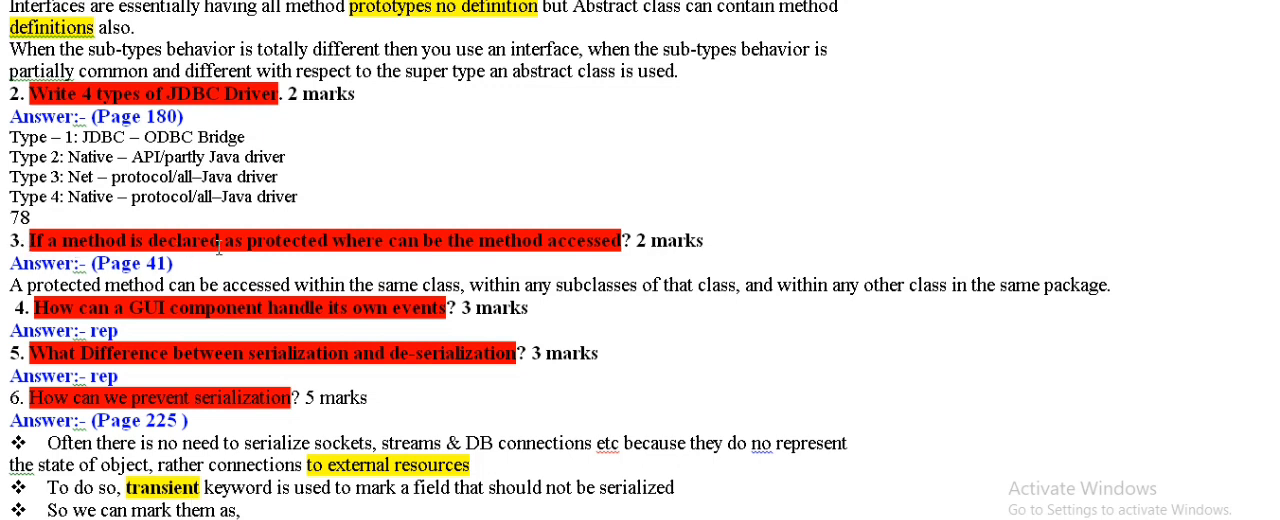
mouse_move(349, 252)
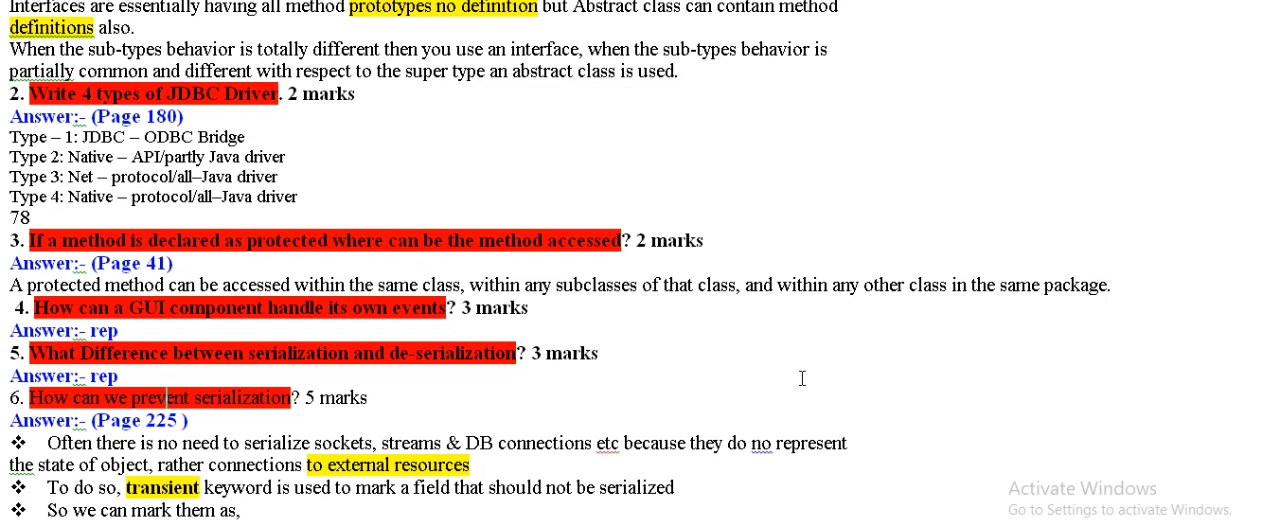
scroll("down", 3)
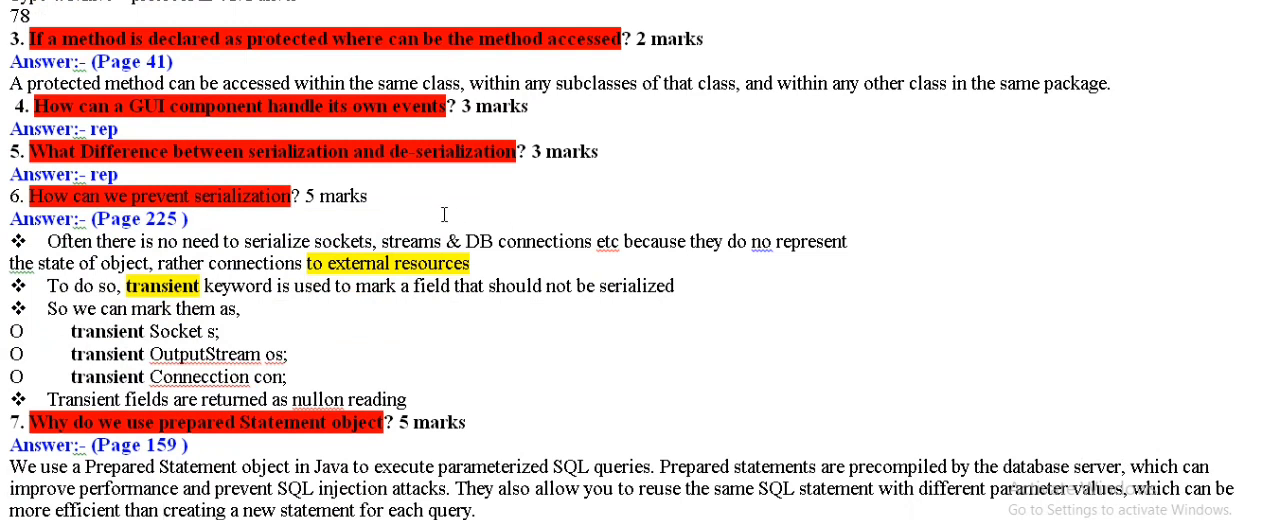
mouse_move(362, 114)
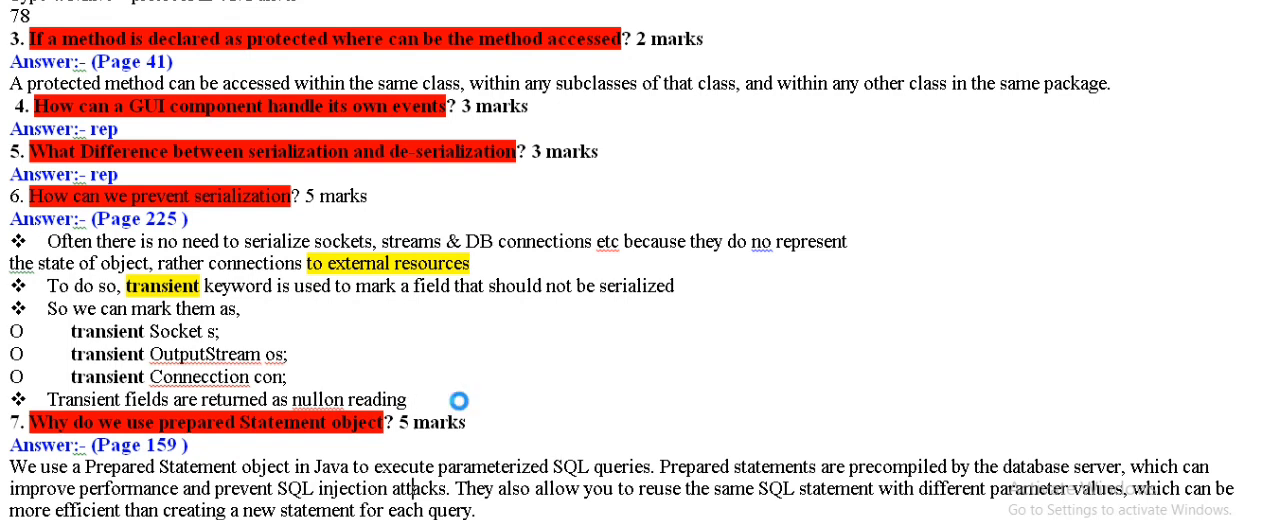
scroll("down", 3)
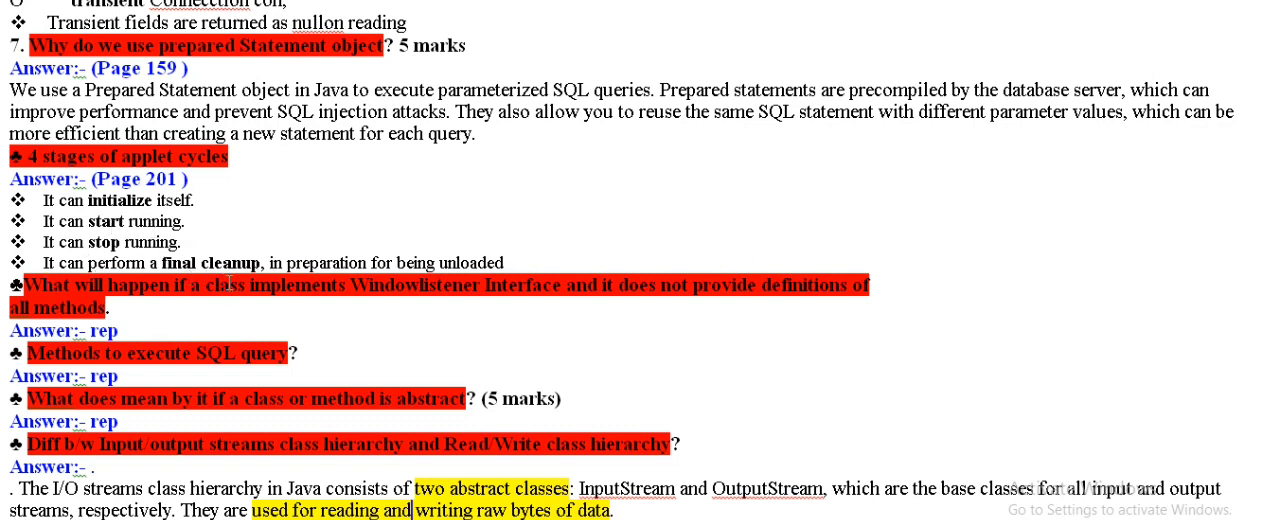
scroll("down", 3)
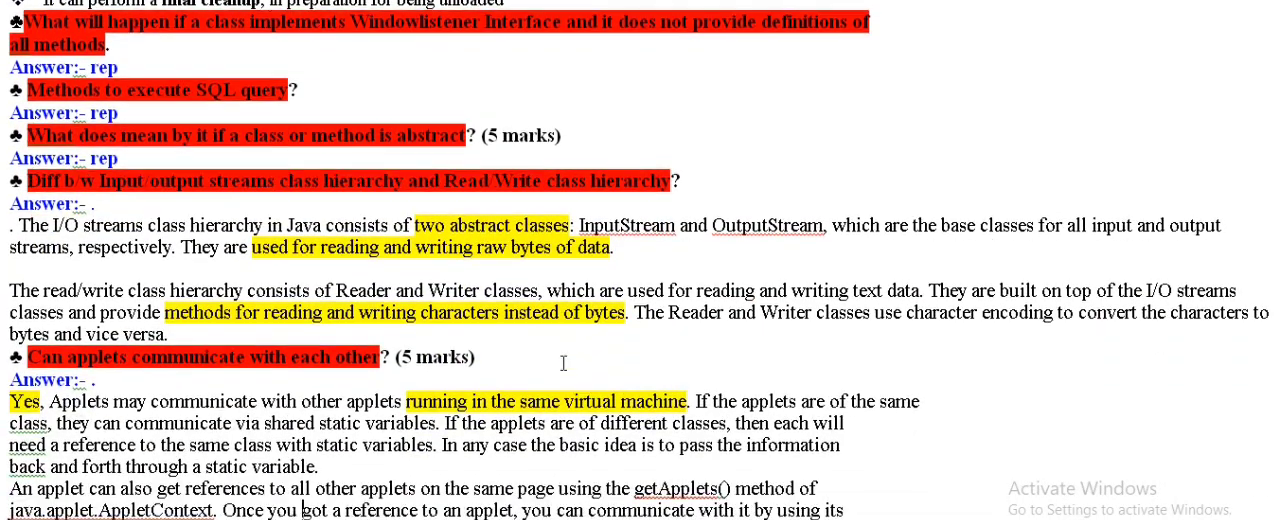
scroll("down", 3)
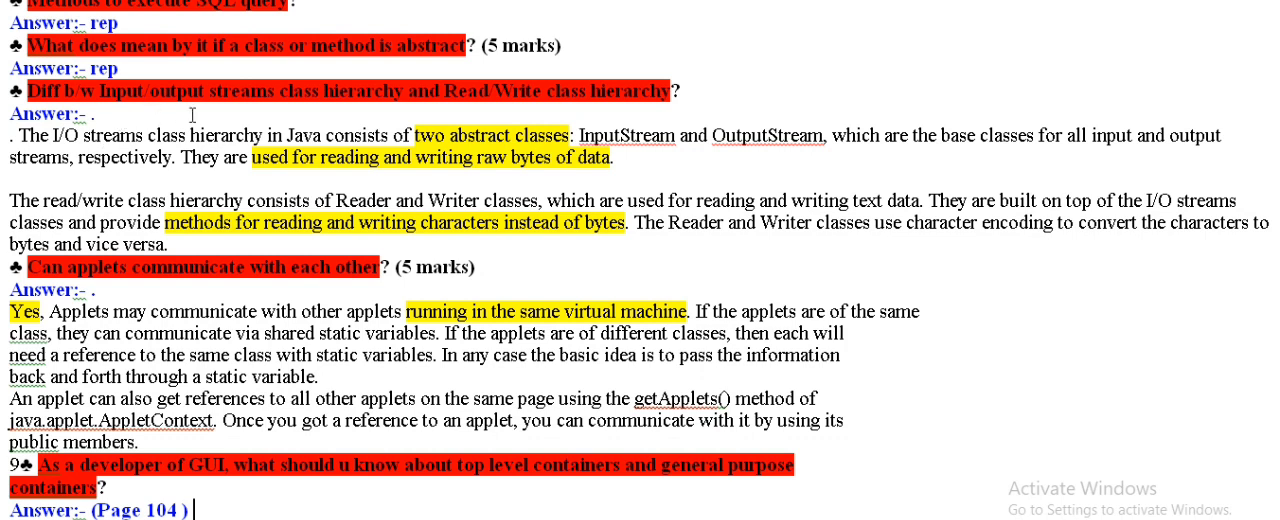
mouse_move(595, 130)
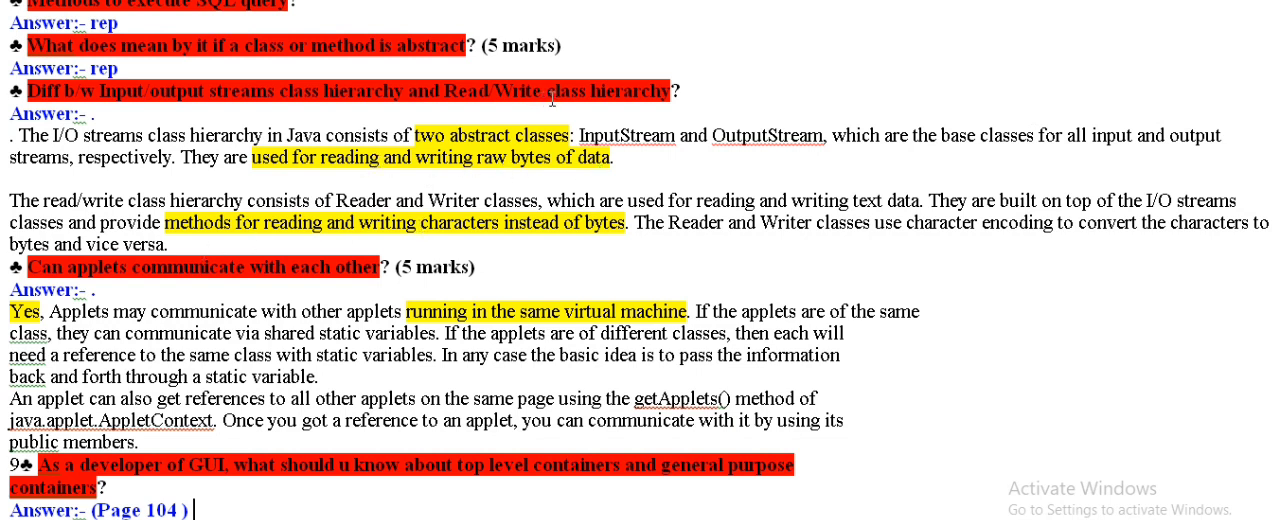
mouse_move(548, 247)
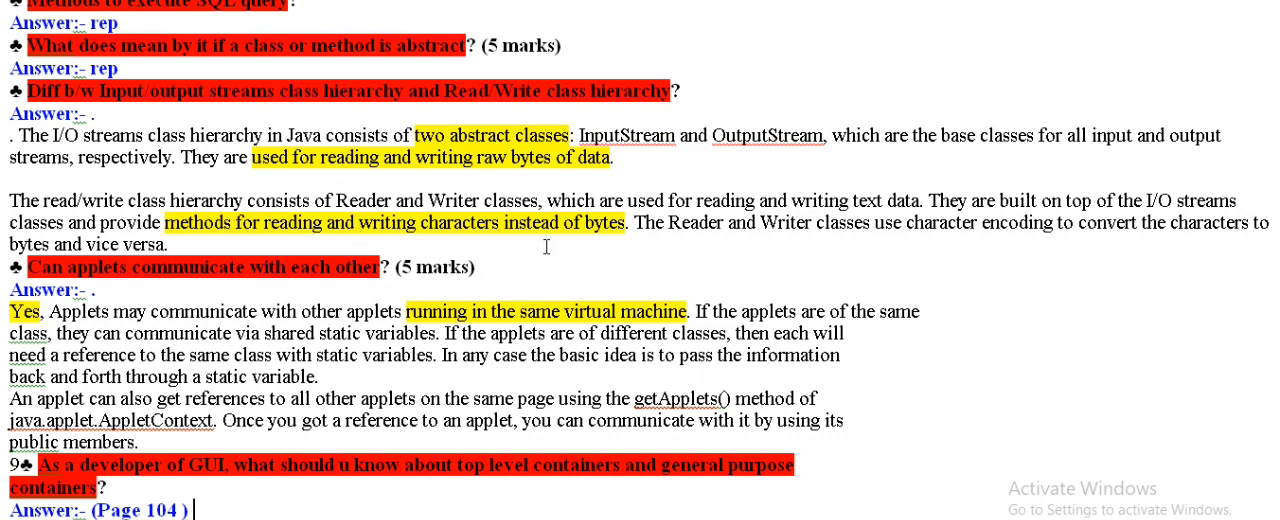
mouse_move(400, 232)
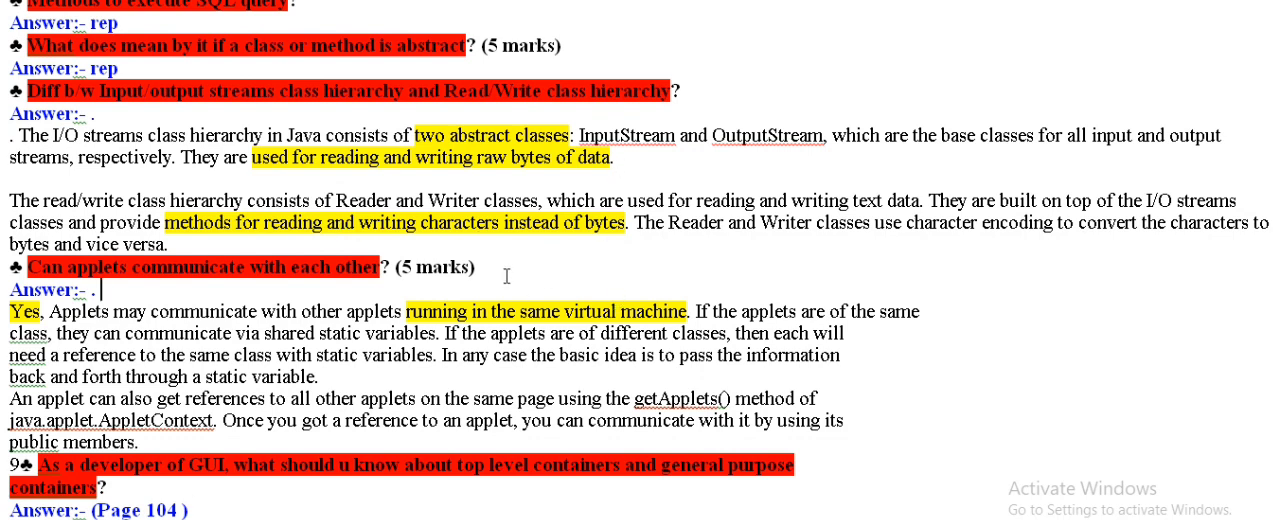
scroll("down", 3)
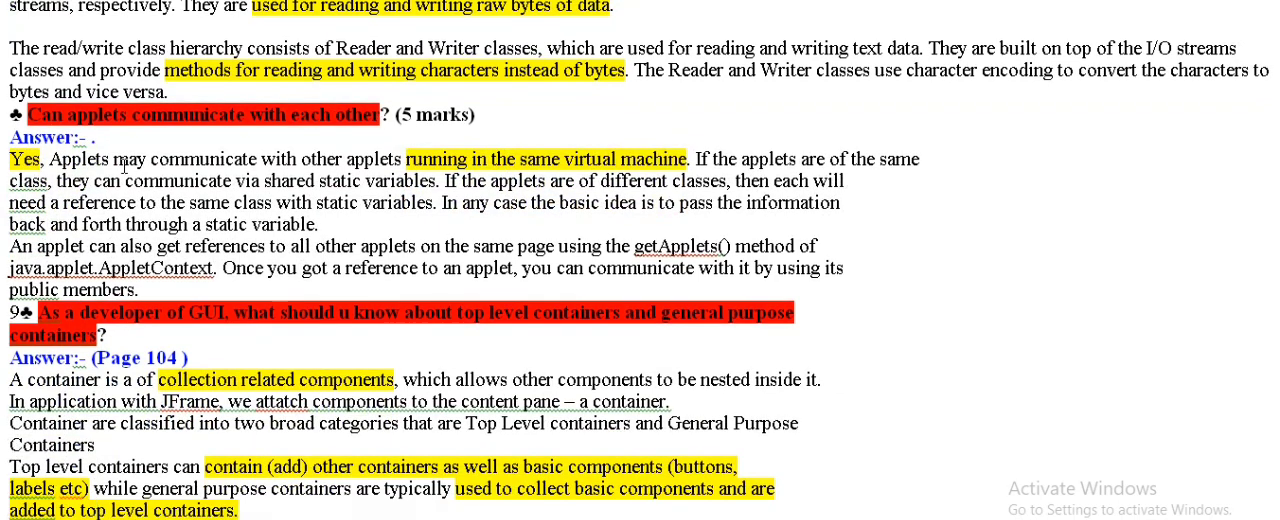
mouse_move(512, 130)
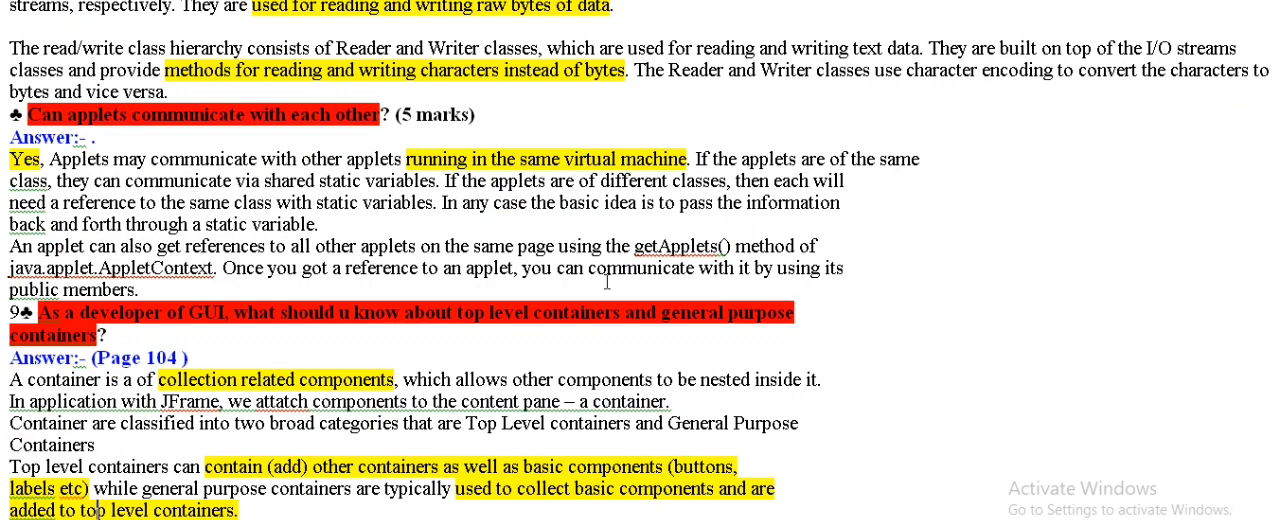
scroll("down", 3)
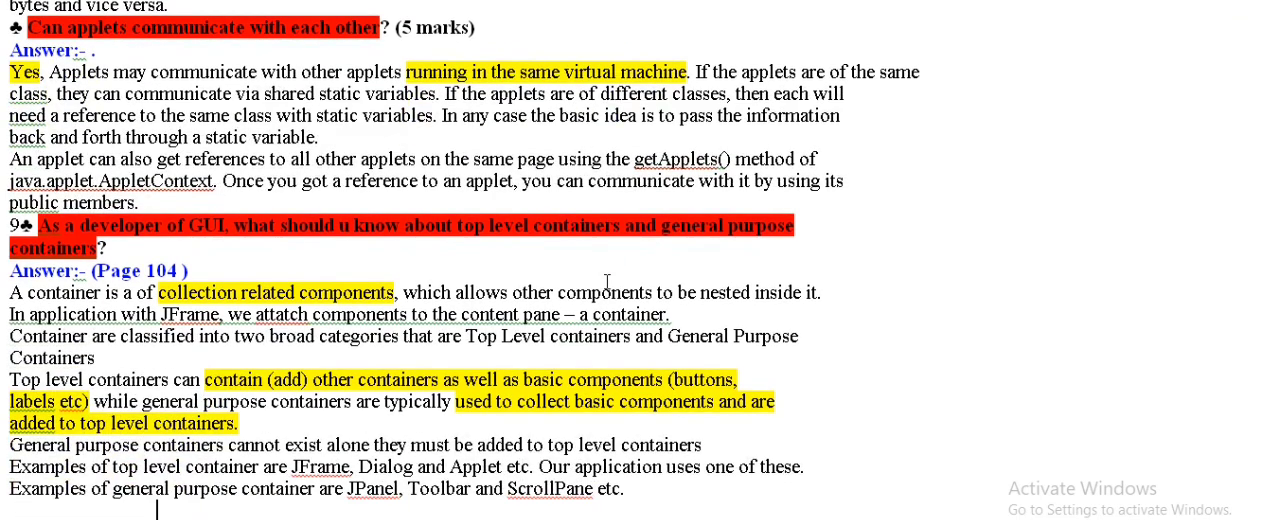
scroll("down", 3)
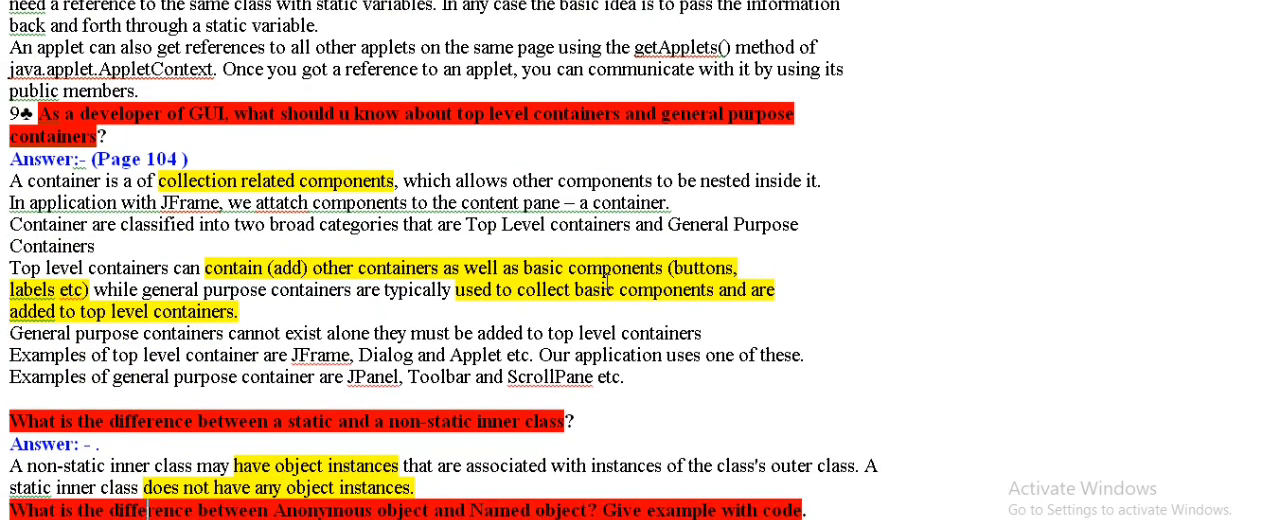
scroll("down", 3)
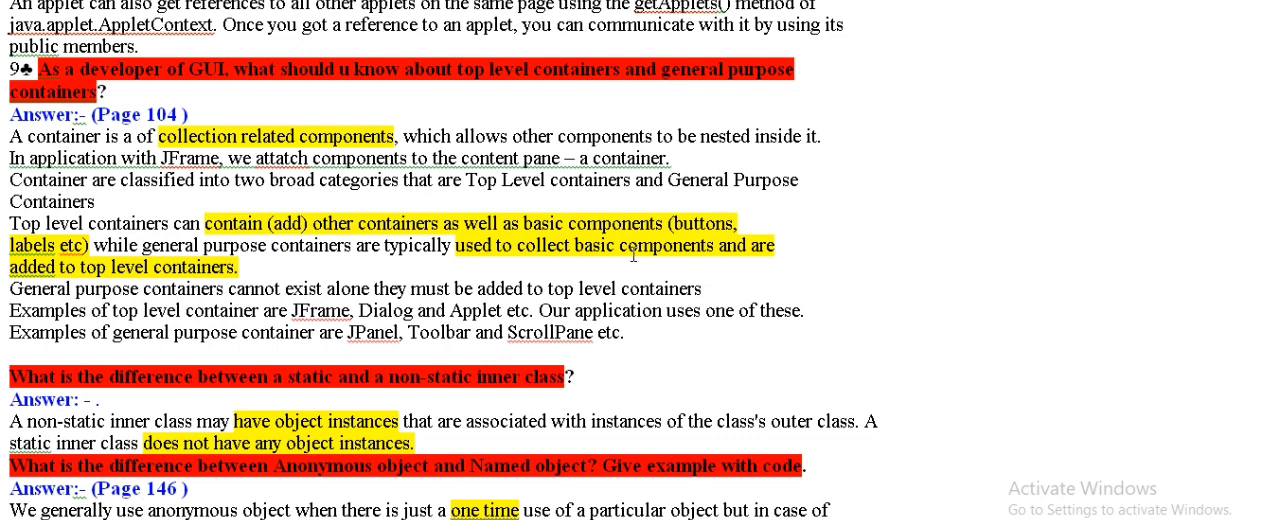
mouse_move(419, 269)
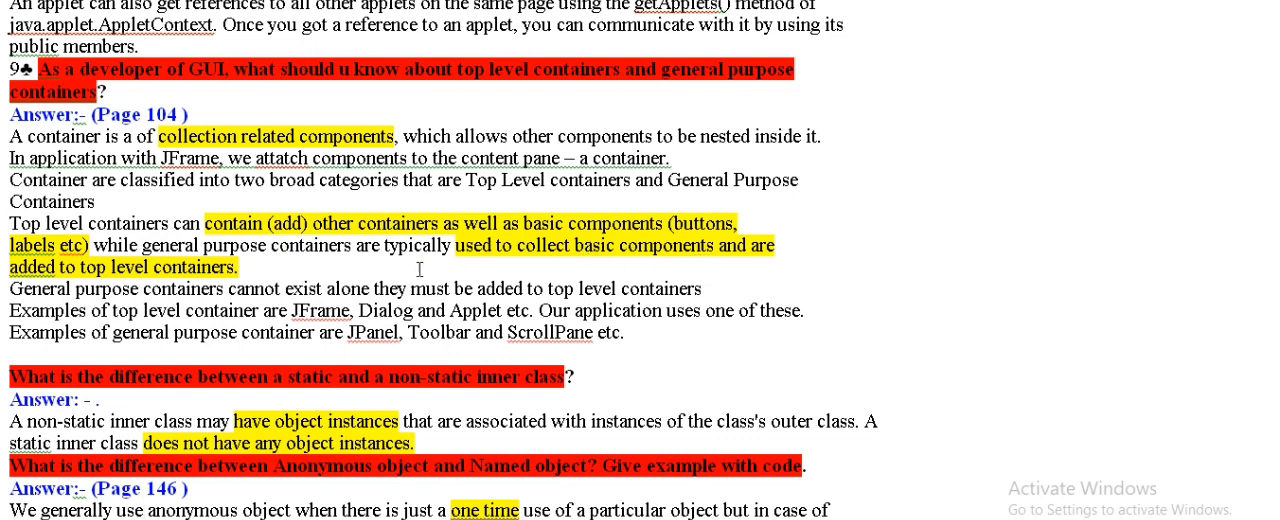
mouse_move(242, 268)
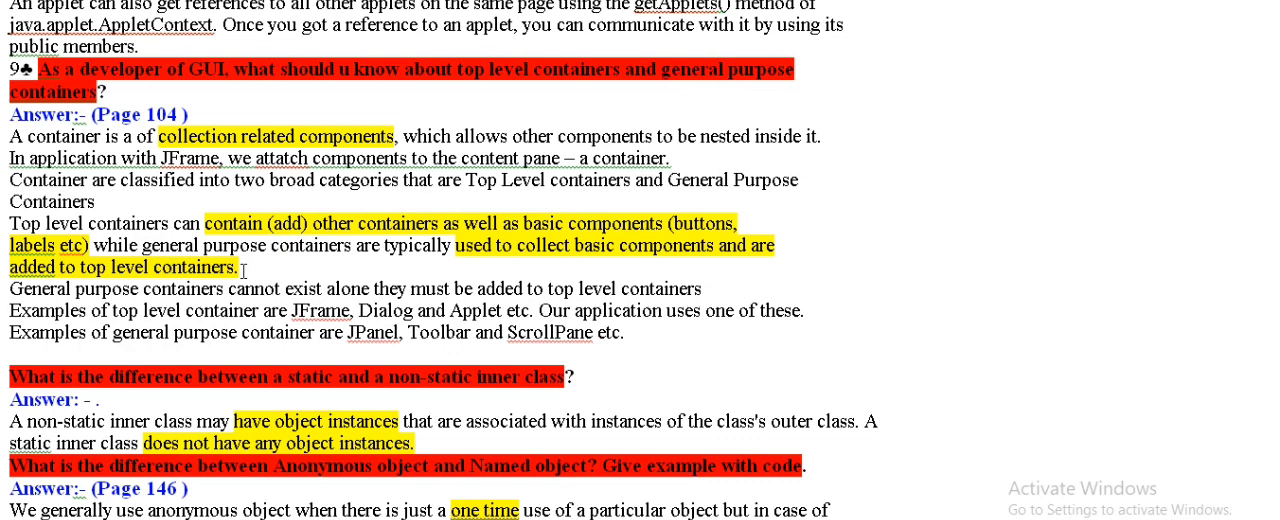
scroll("down", 3)
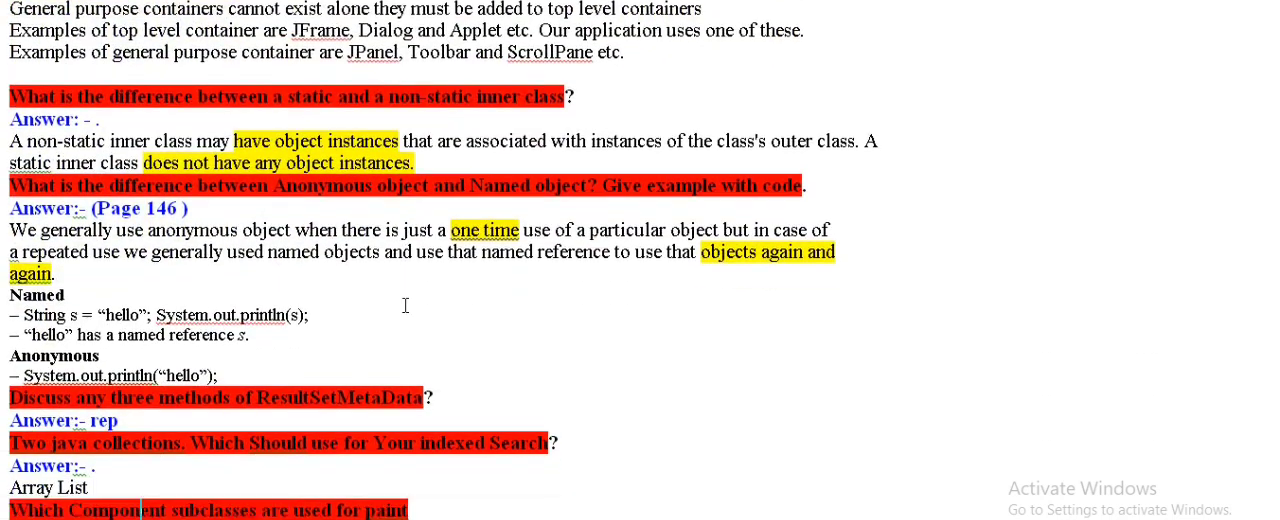
scroll("down", 3)
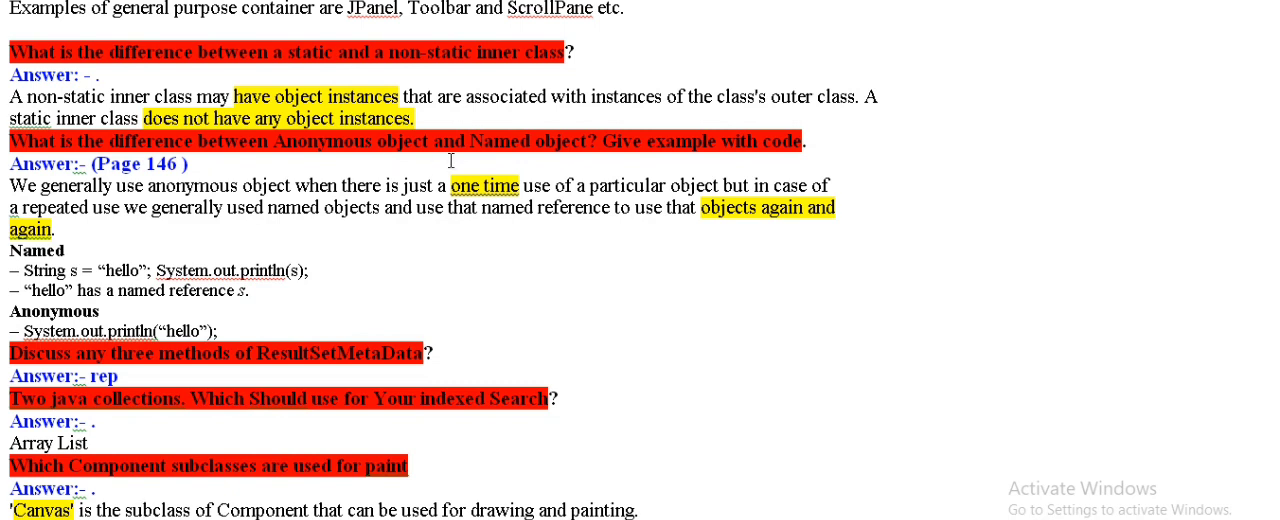
scroll("down", 3)
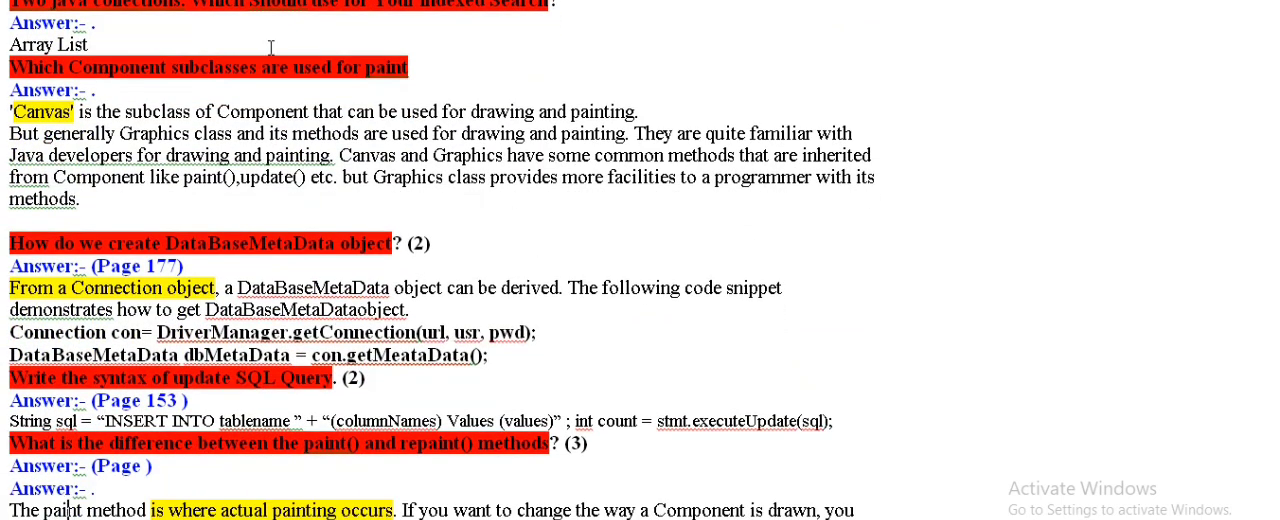
mouse_move(296, 97)
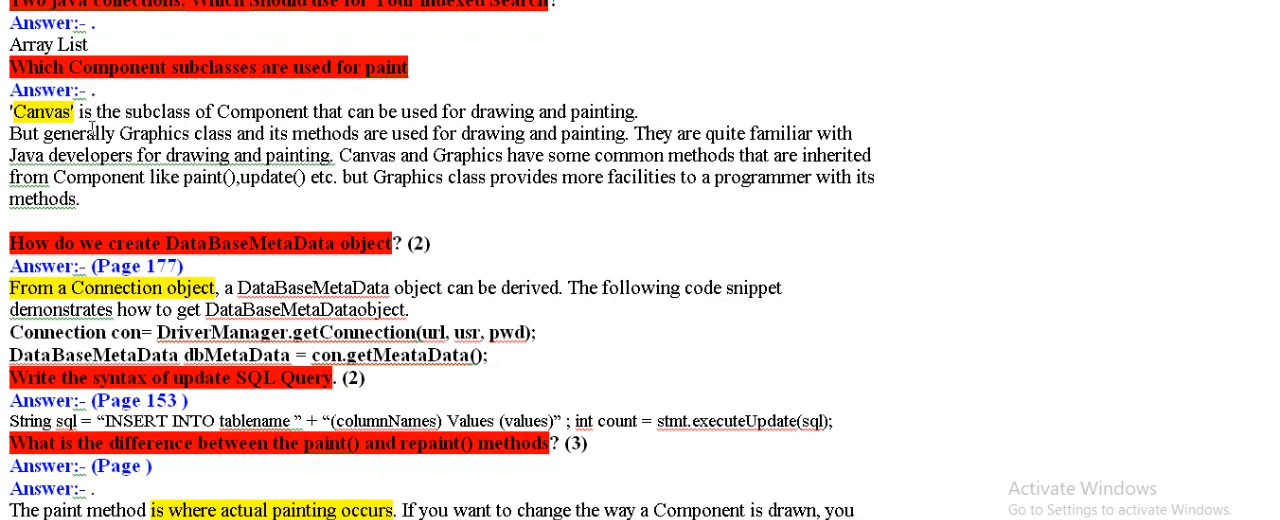
scroll("down", 3)
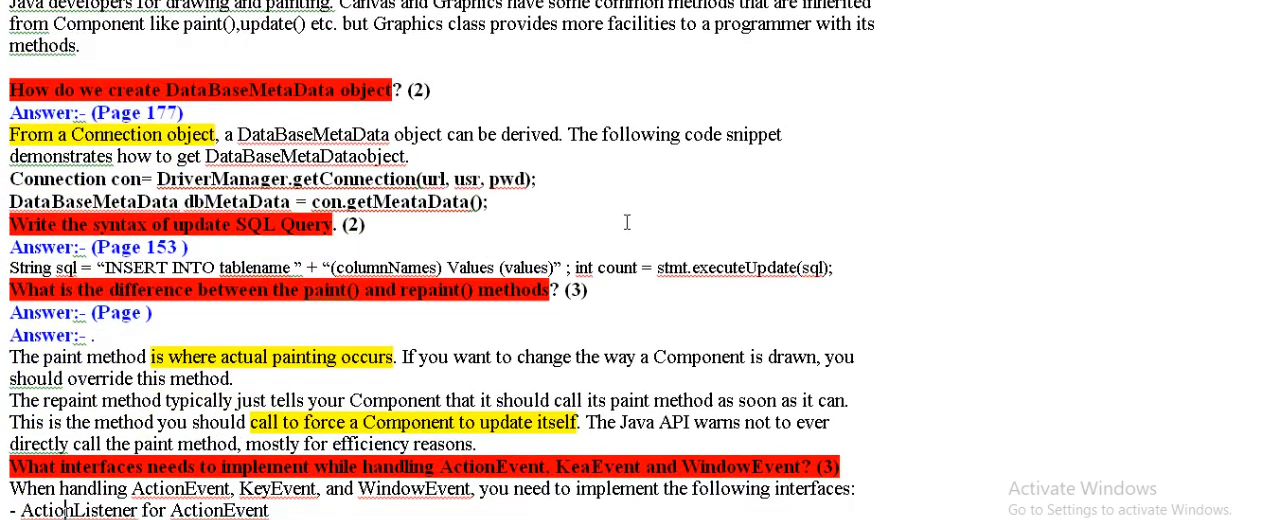
scroll("down", 3)
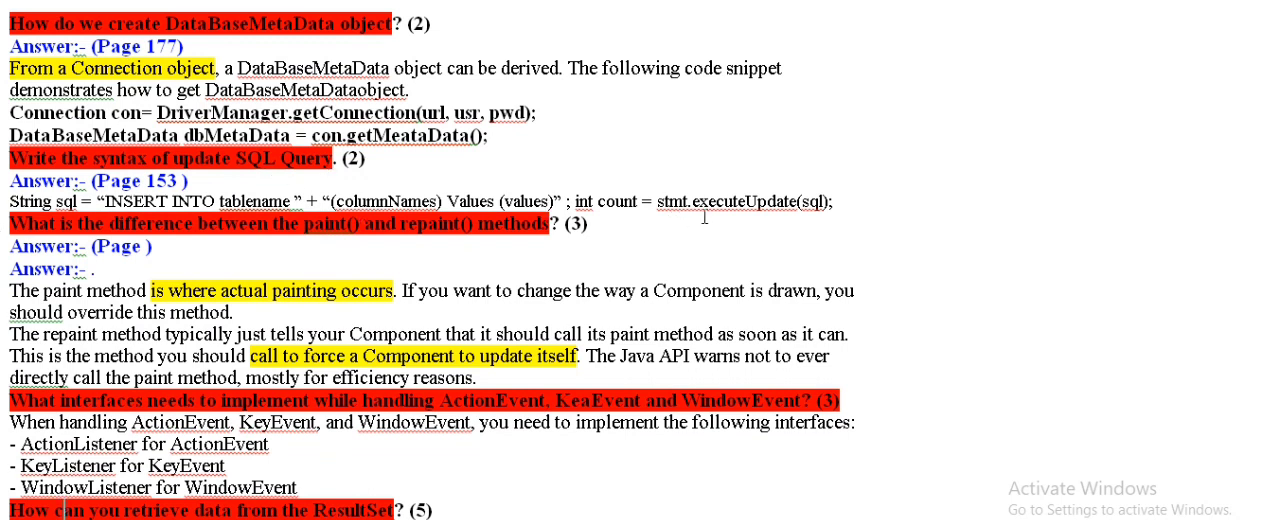
mouse_move(838, 202)
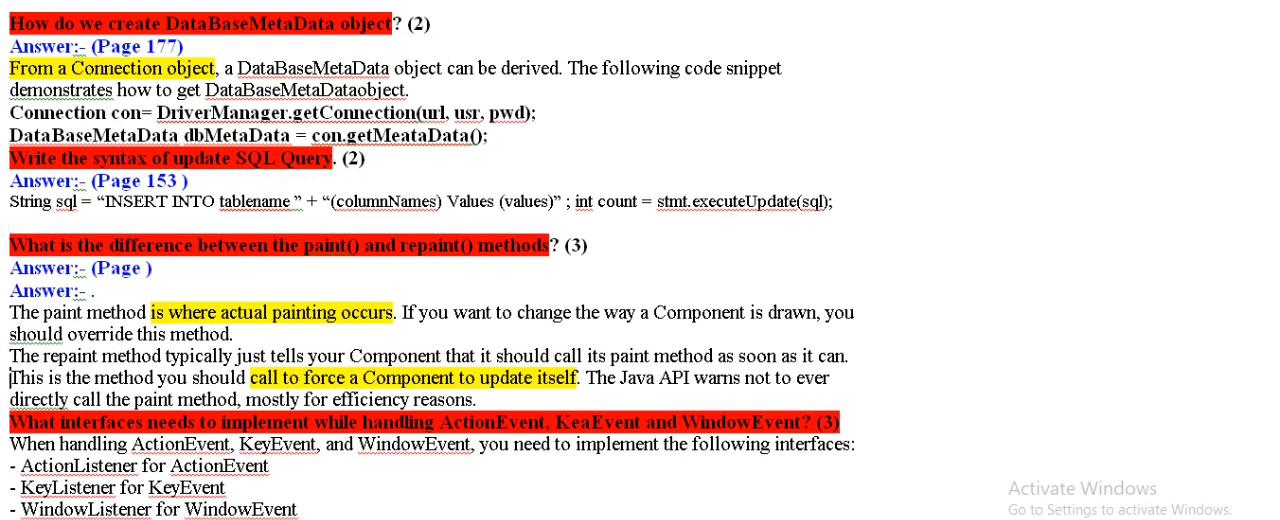
scroll("down", 3)
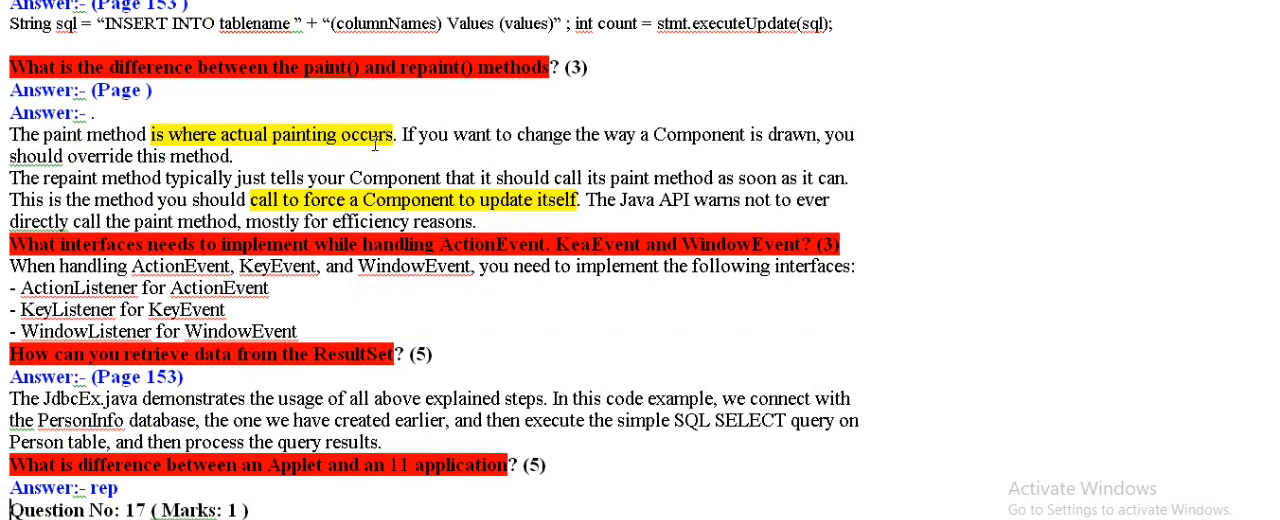
mouse_move(340, 125)
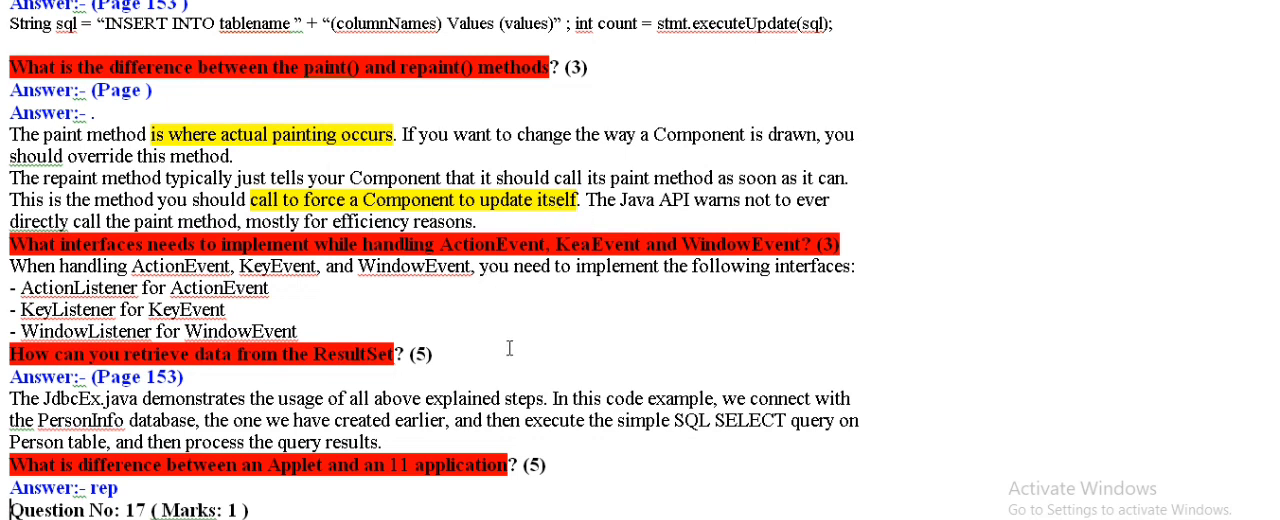
scroll("down", 3)
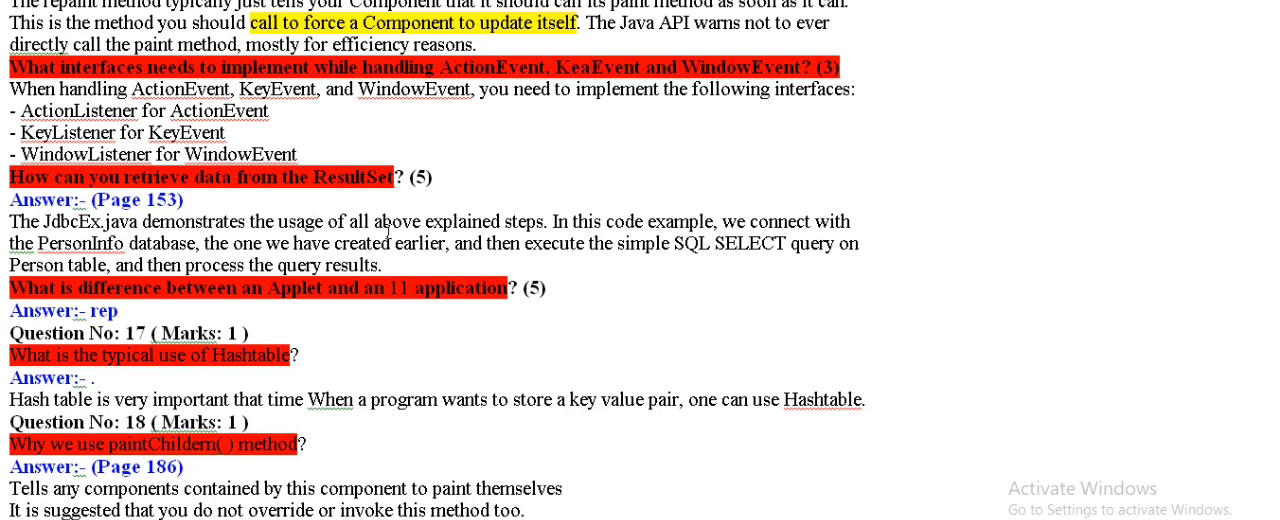
scroll("down", 3)
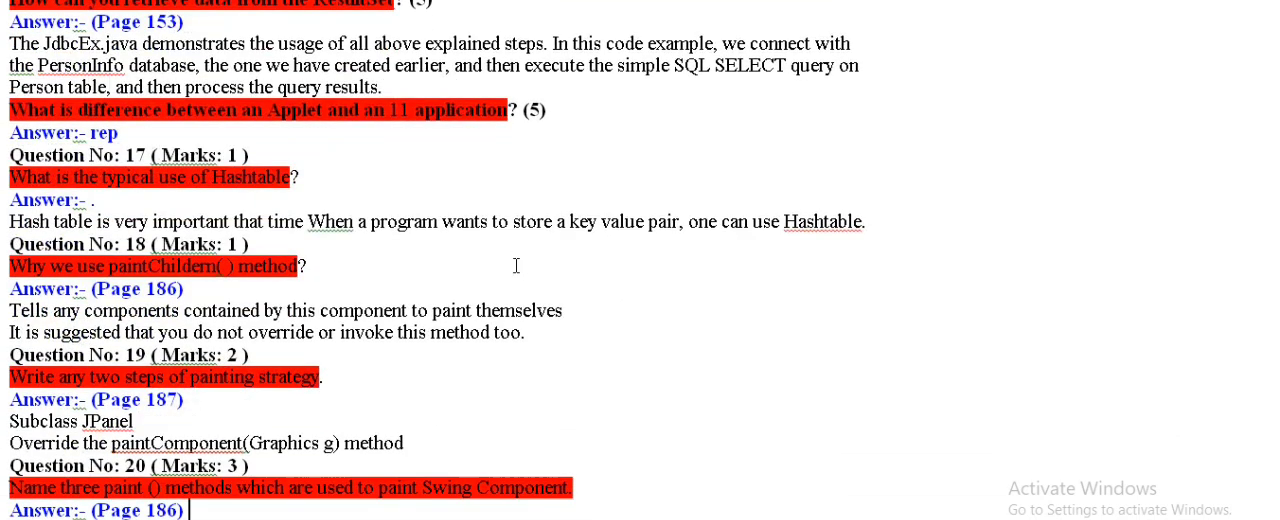
scroll("up", 3)
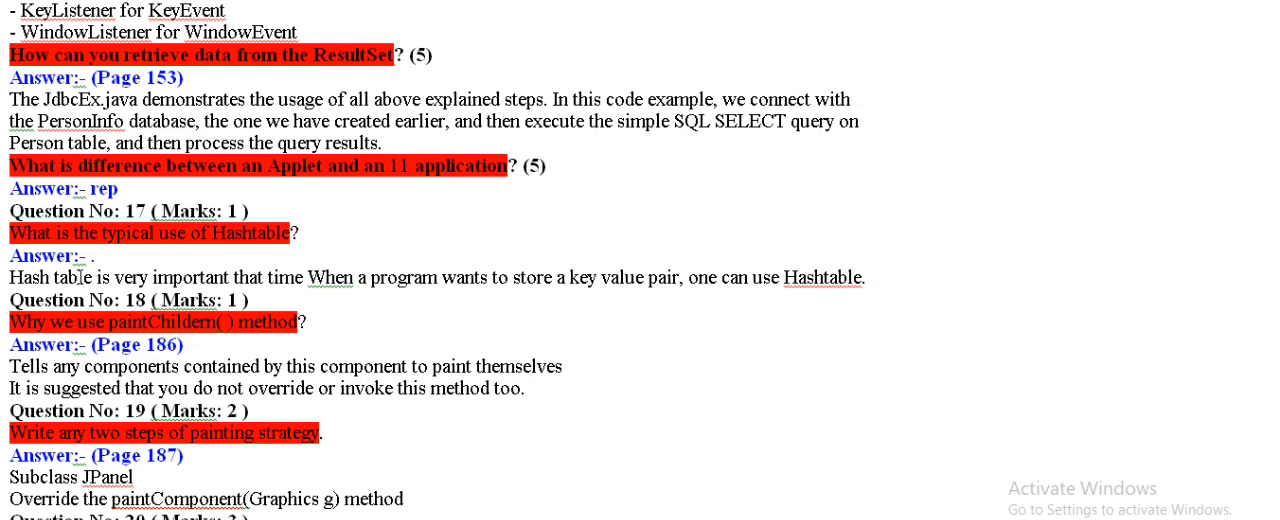
scroll("down", 3)
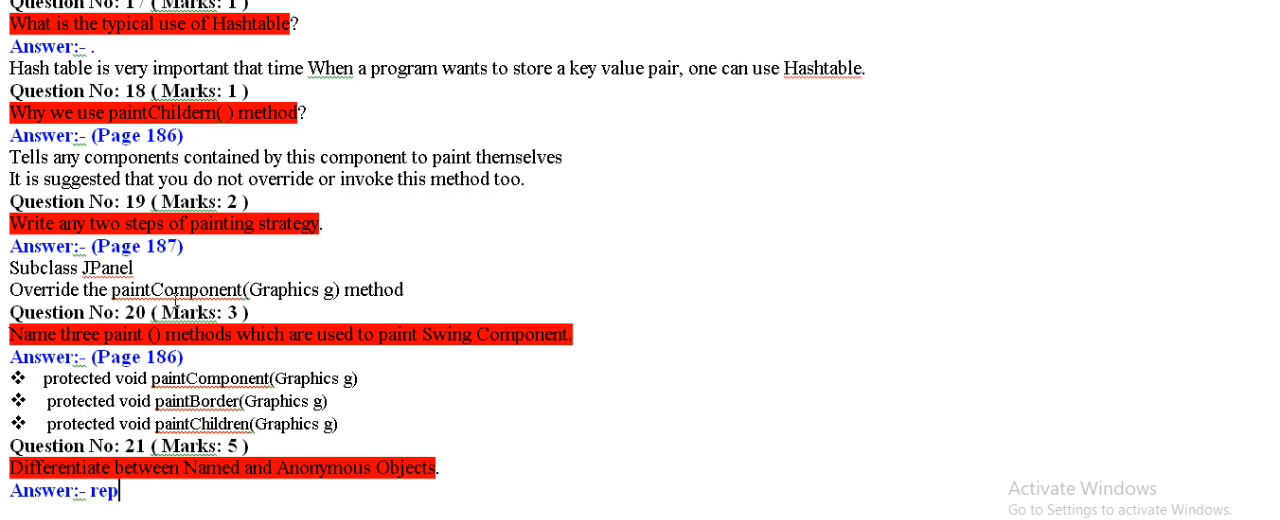
mouse_move(85, 291)
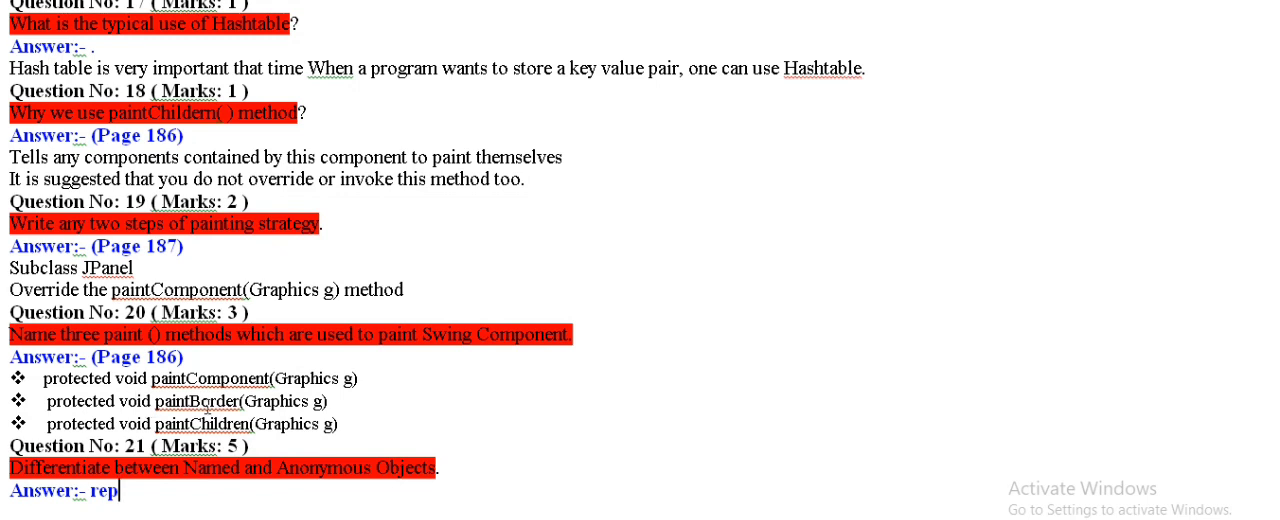
mouse_move(575, 495)
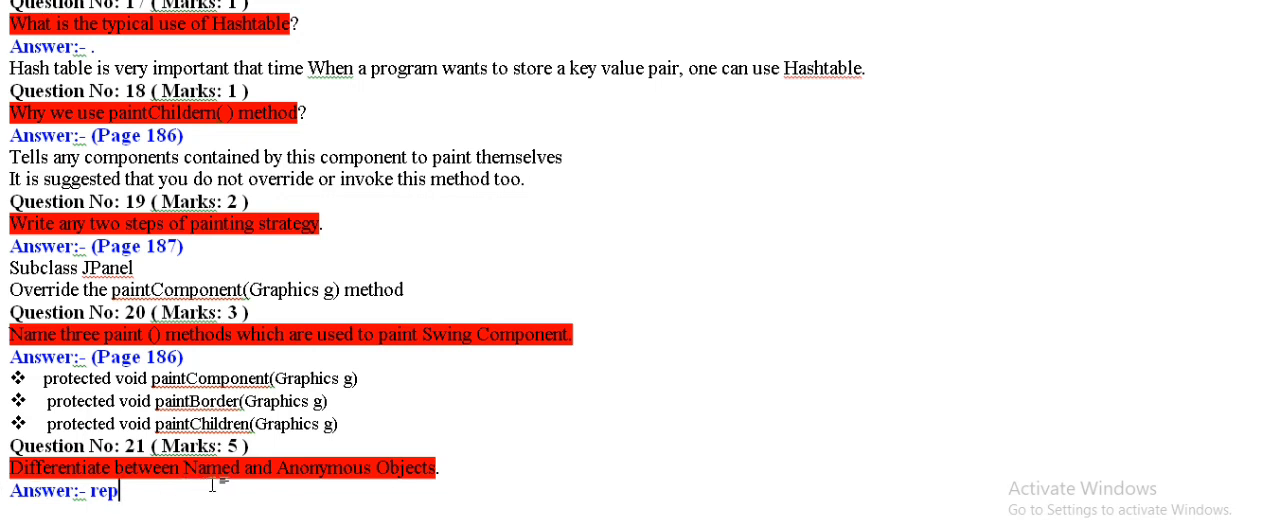
mouse_move(508, 430)
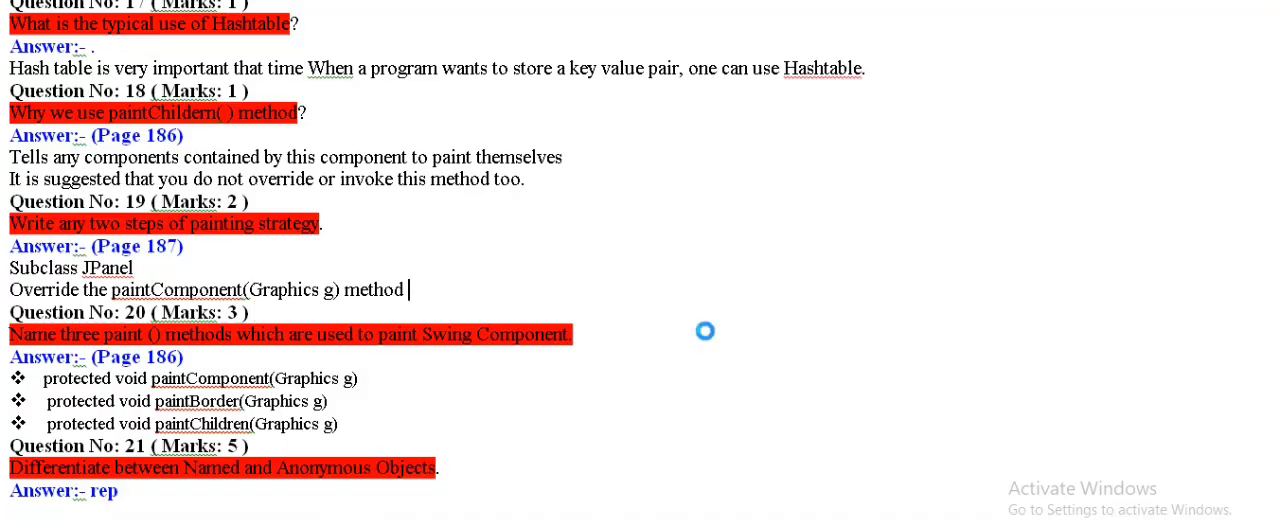
scroll("down", 3)
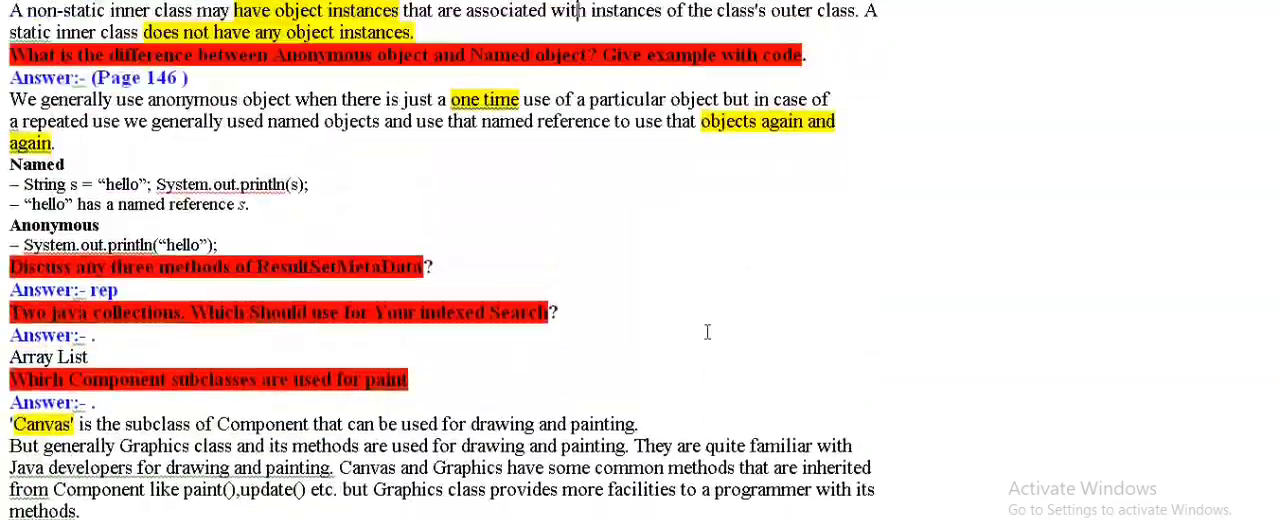
scroll("down", 3)
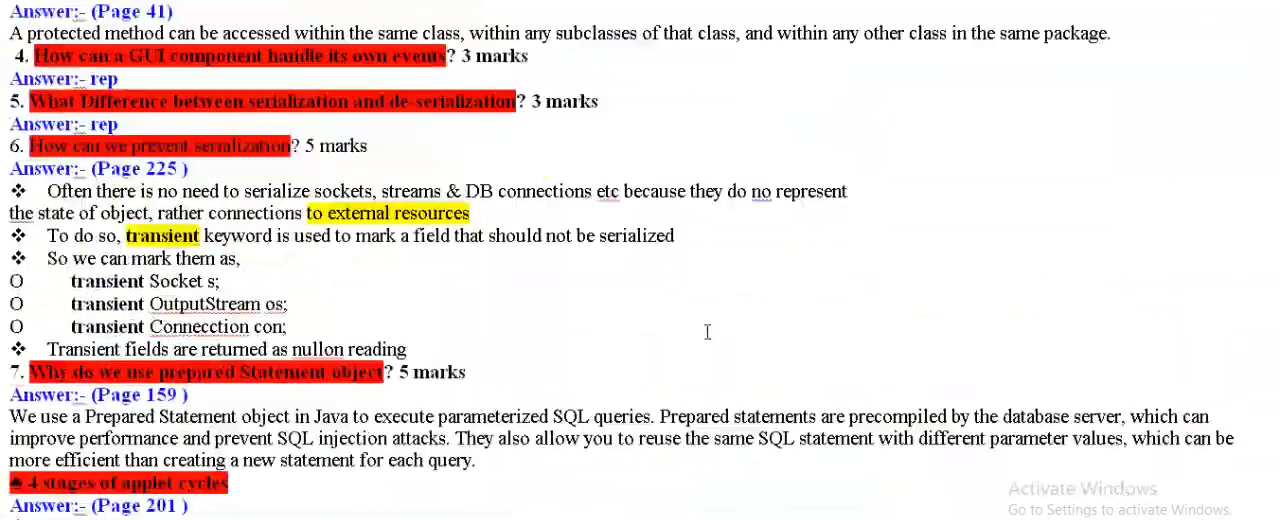
scroll("down", 3)
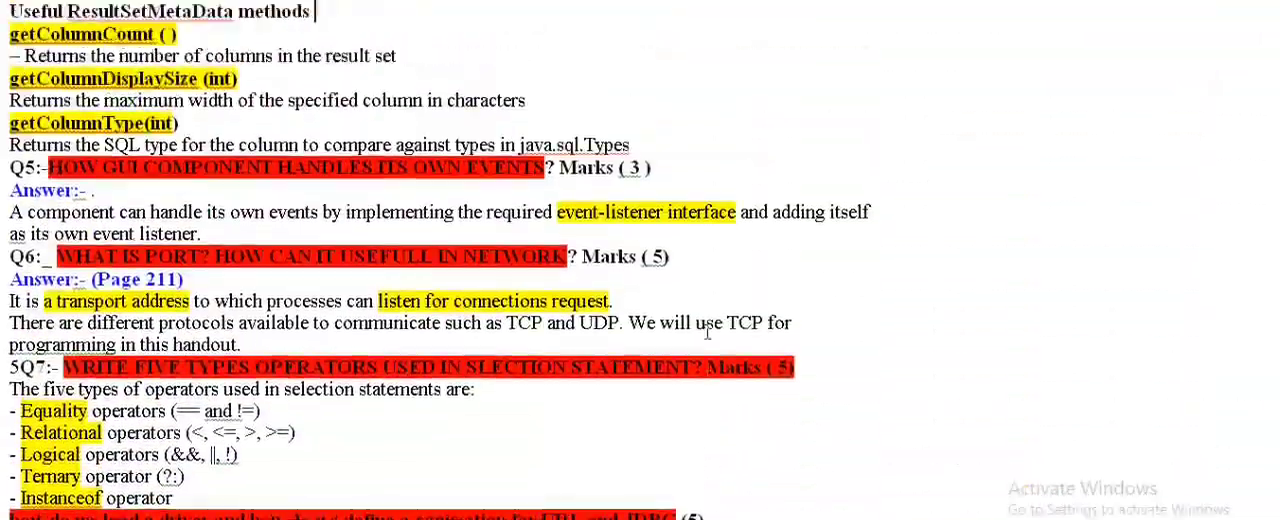
scroll("down", 3)
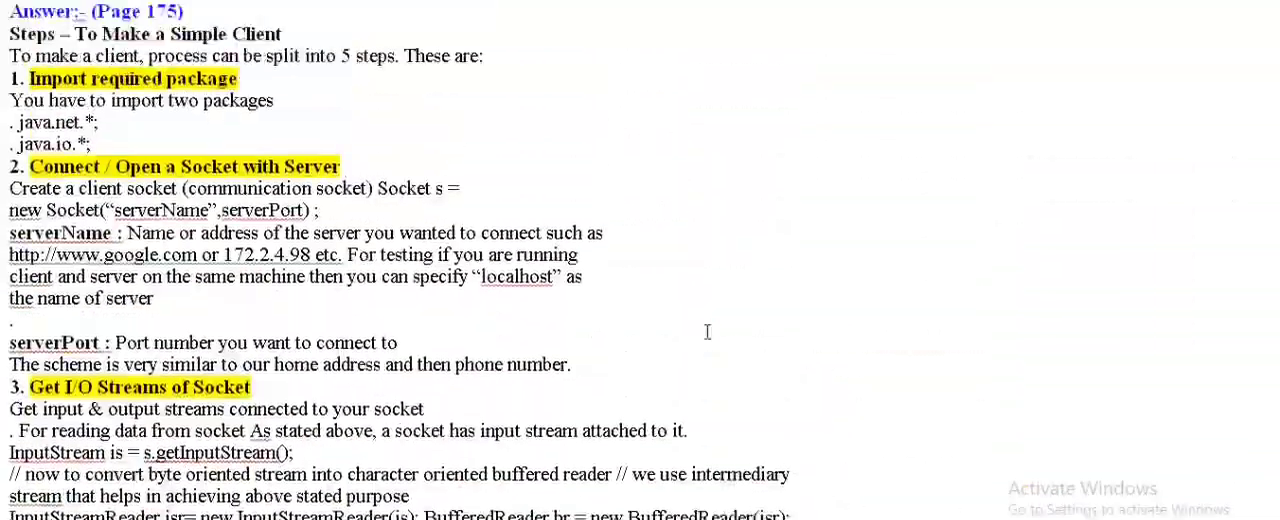